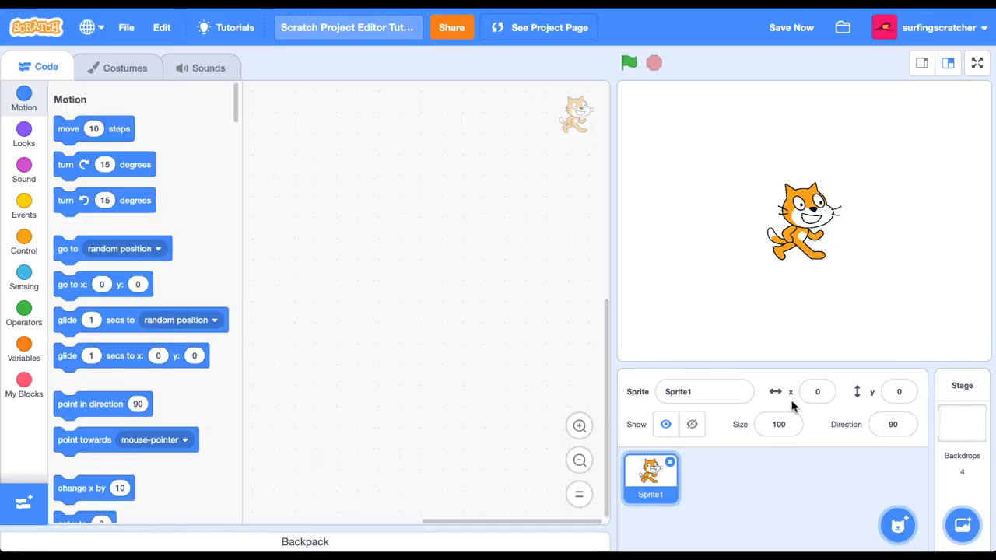
mouse_move(887, 302)
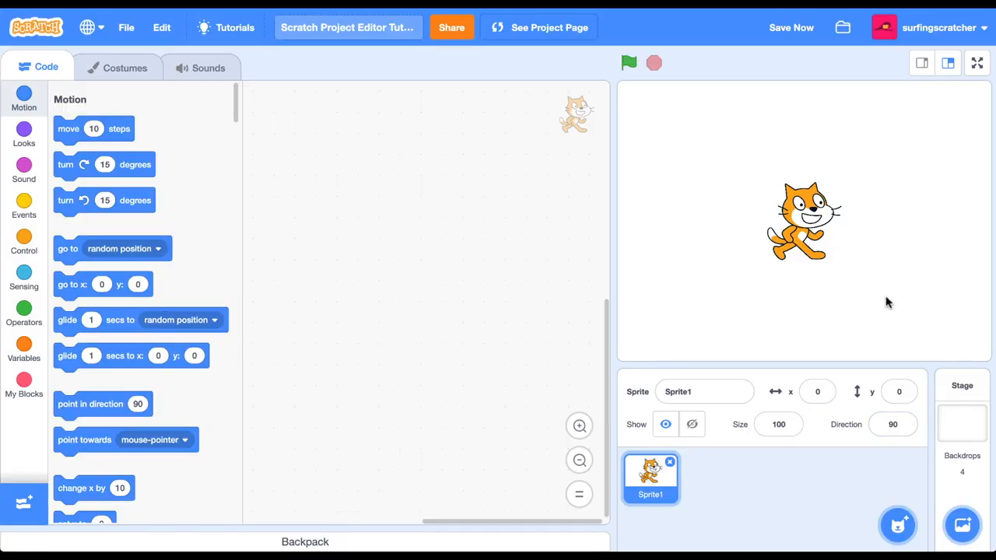
mouse_move(949, 162)
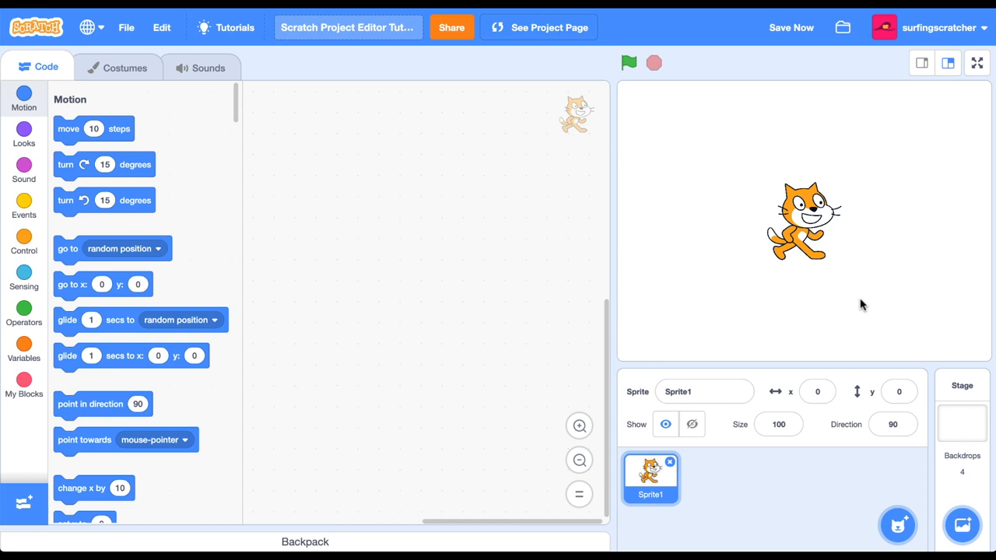
mouse_move(859, 311)
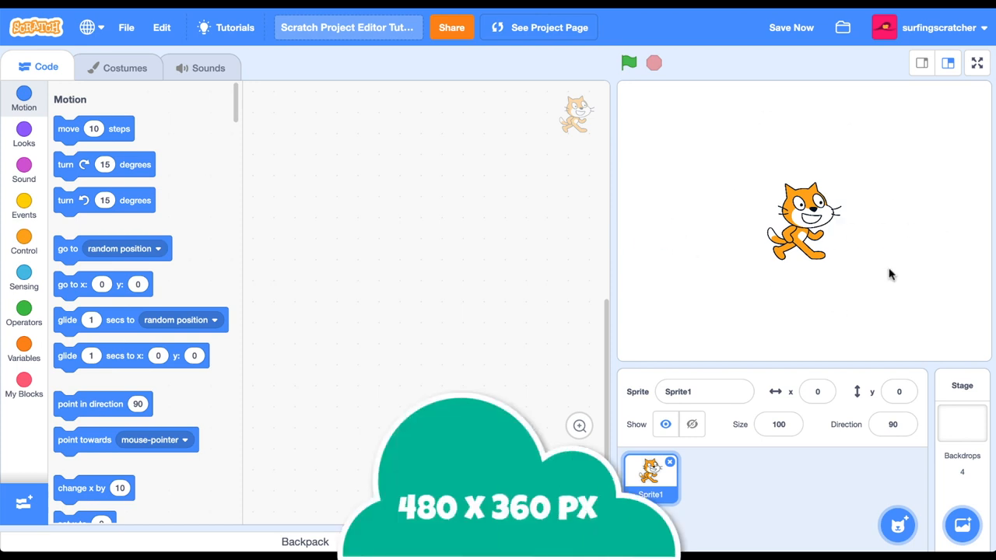
mouse_move(840, 262)
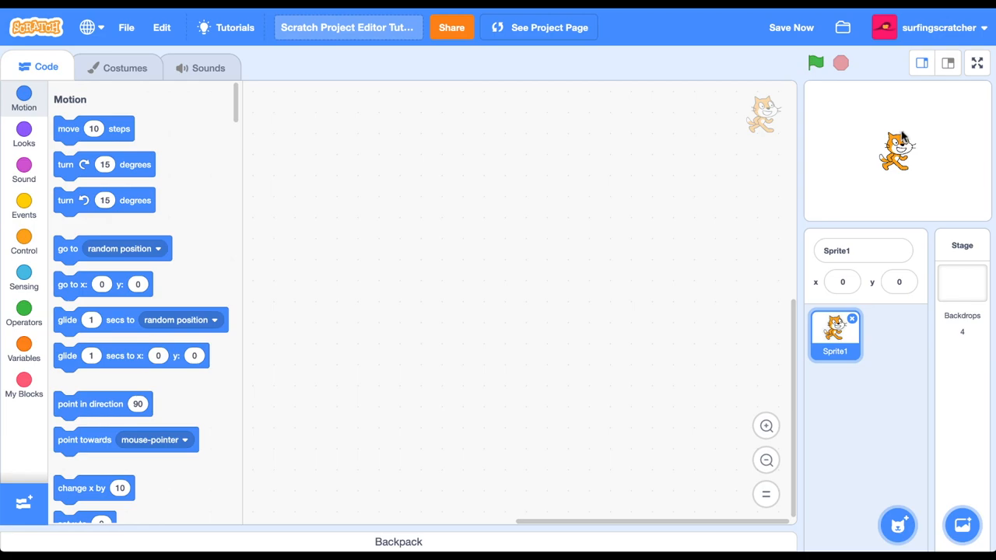
Preview the stage full screen, return to the editor, and select the Stage as target
left_click(978, 62)
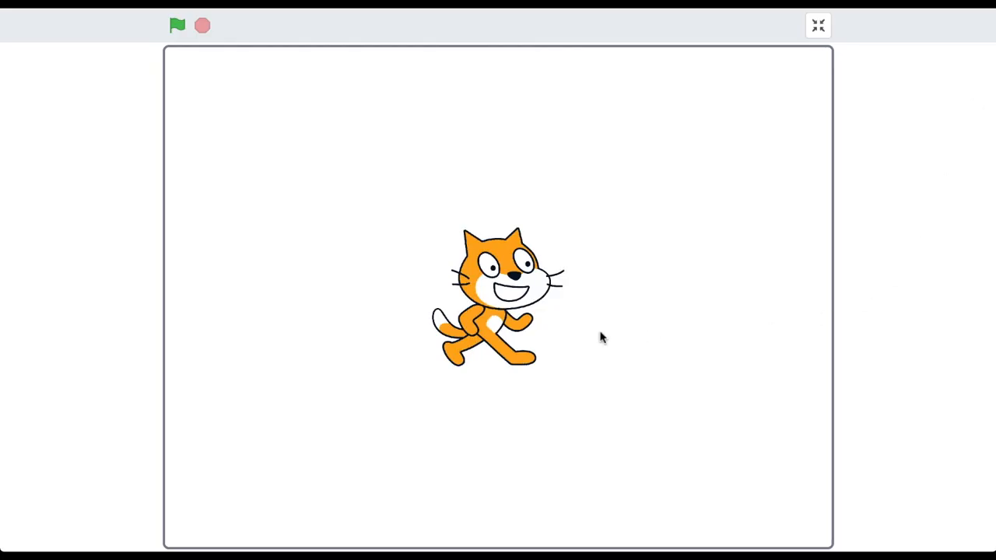
mouse_move(593, 379)
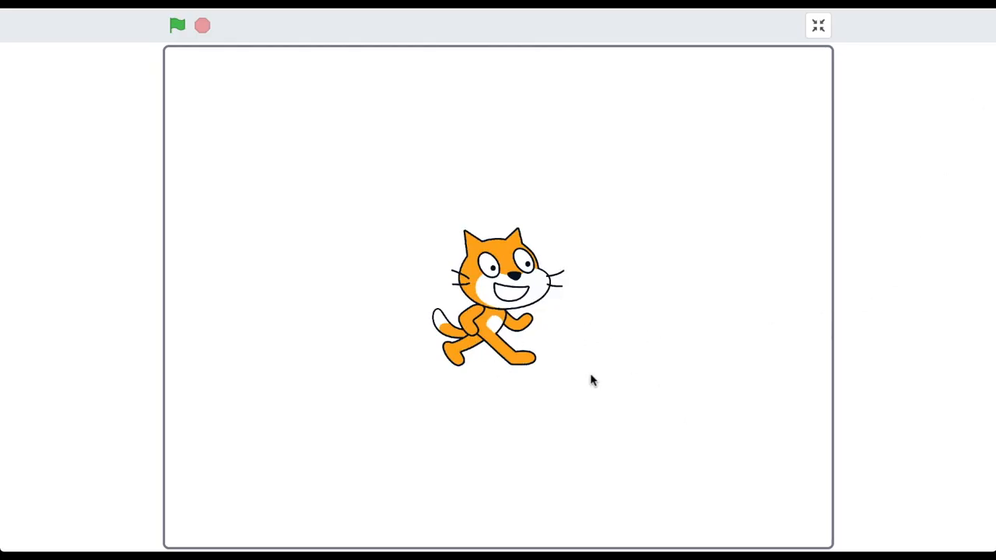
left_click(819, 25)
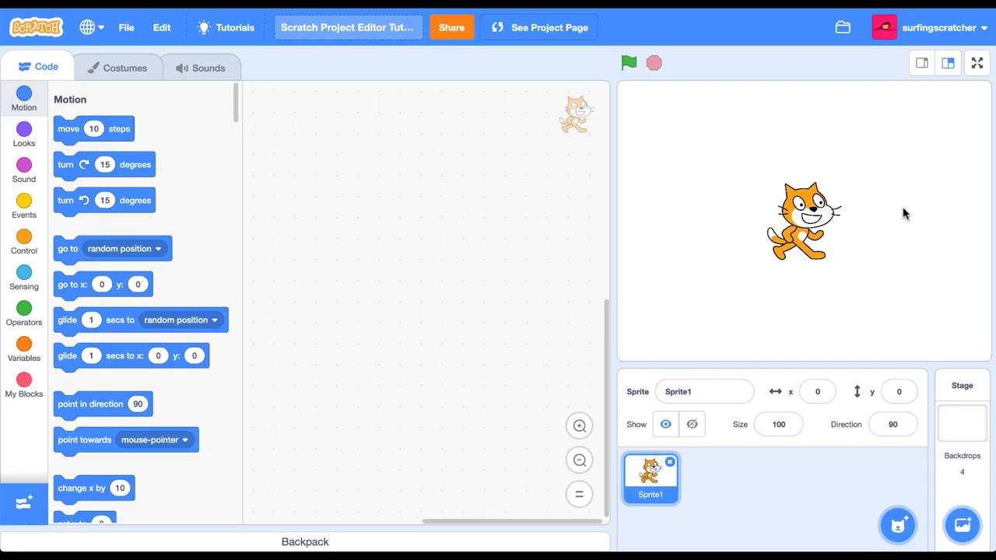
mouse_move(828, 234)
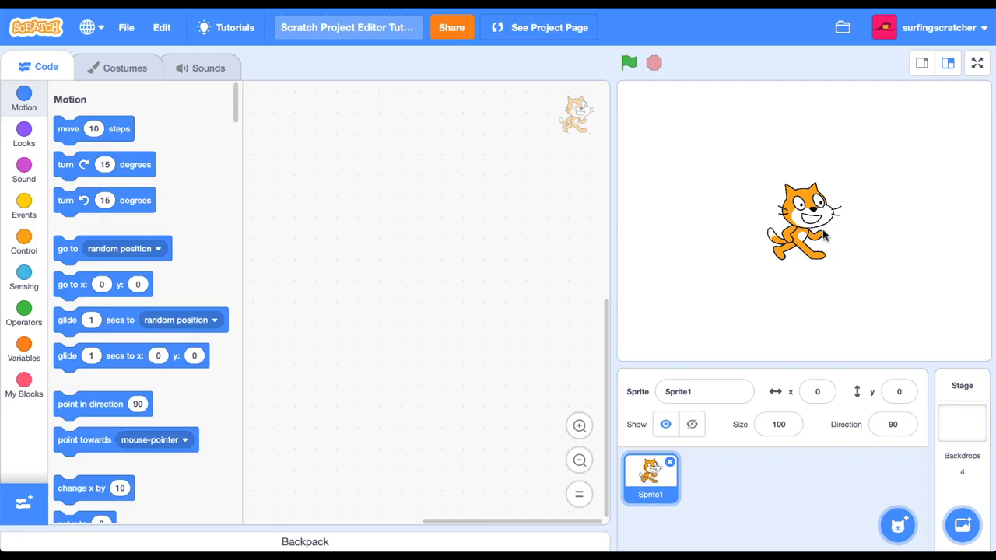
mouse_move(769, 208)
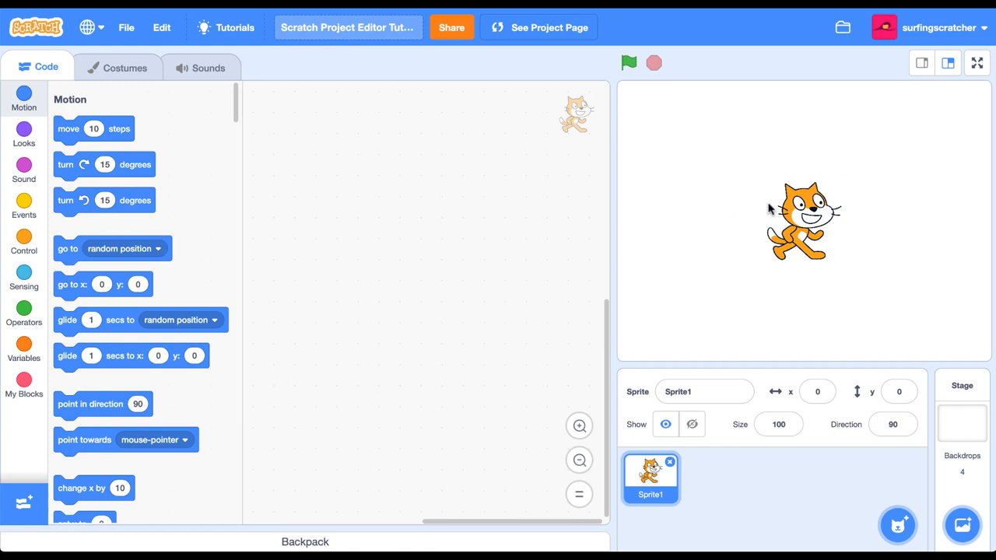
mouse_move(962, 436)
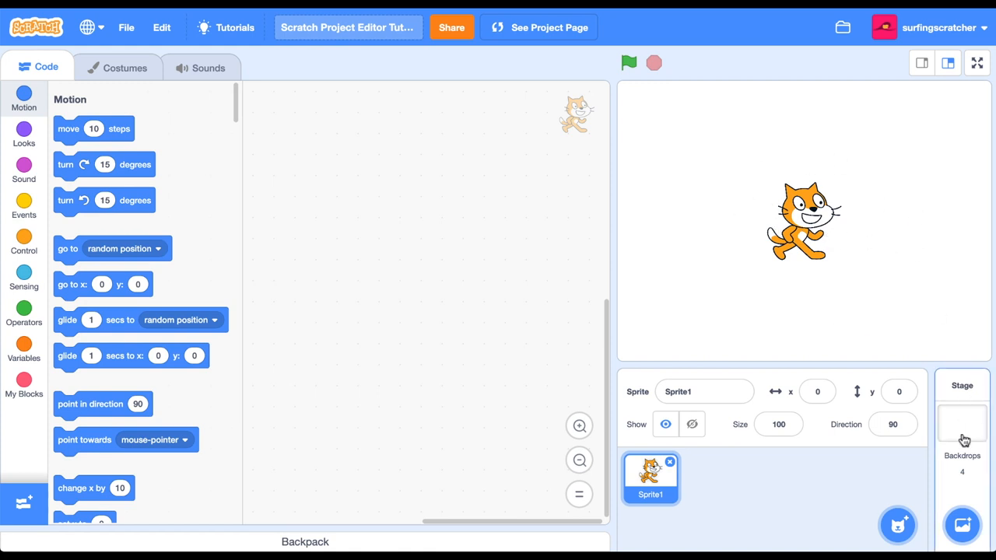
left_click(962, 423)
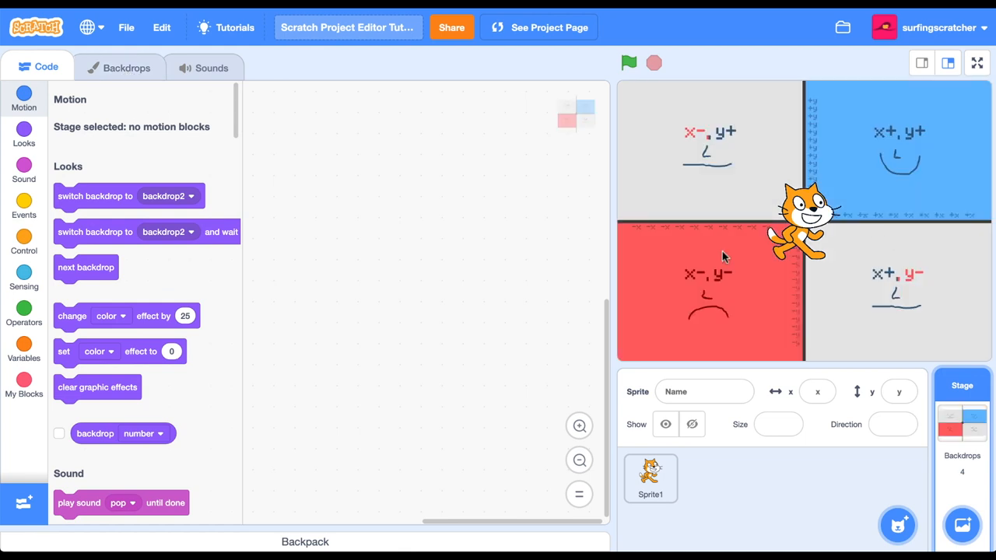
mouse_move(844, 205)
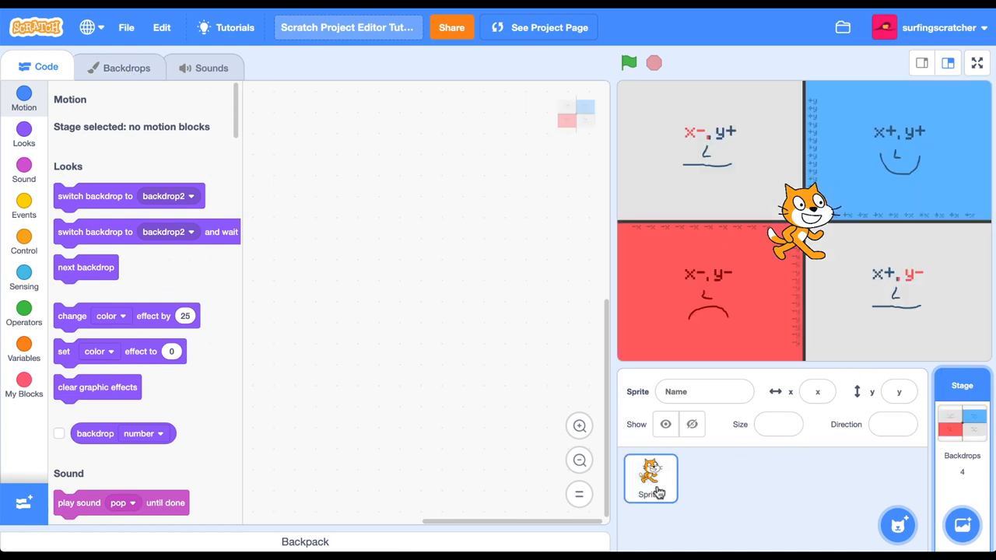
Select the cat sprite and rename it from Sprite1 to Cat
left_click(651, 480)
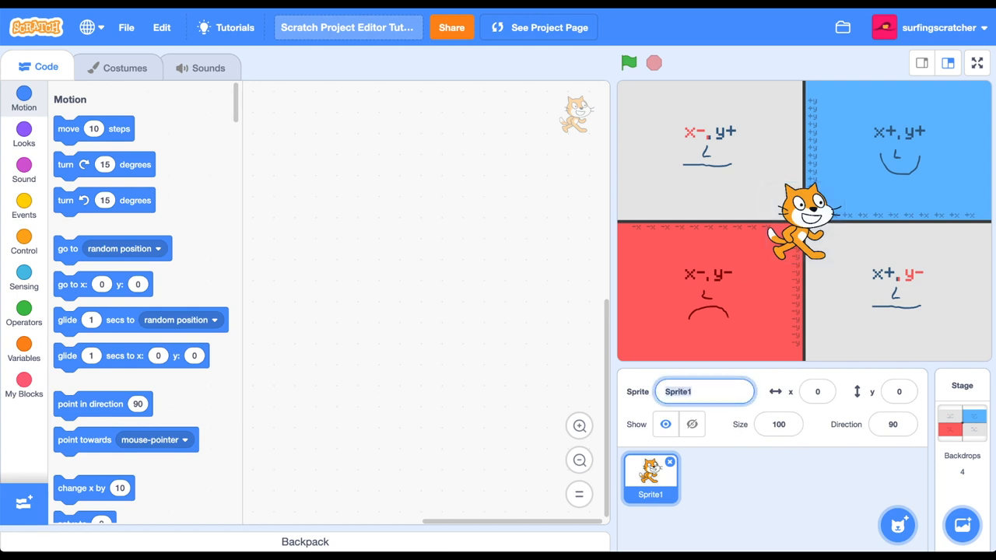
type("Cat")
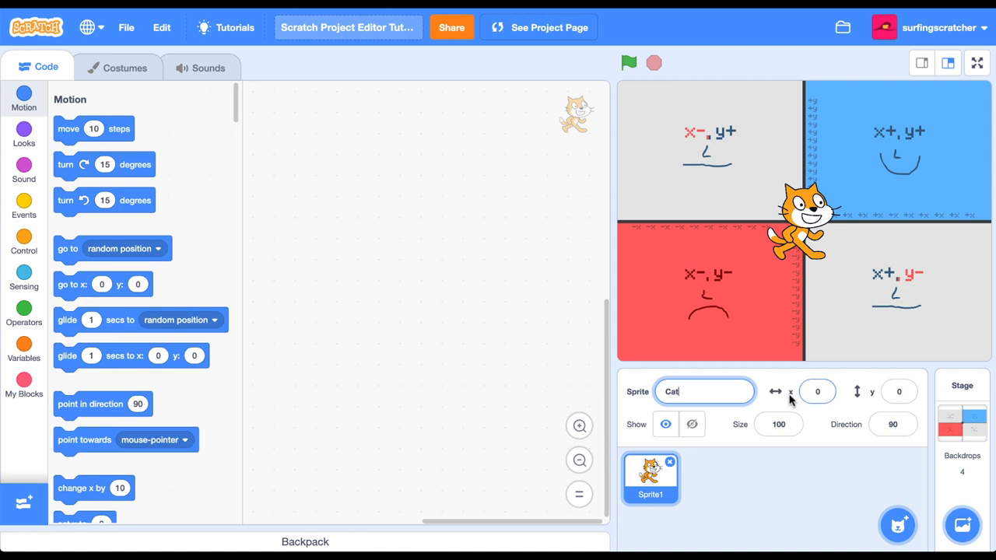
mouse_move(860, 408)
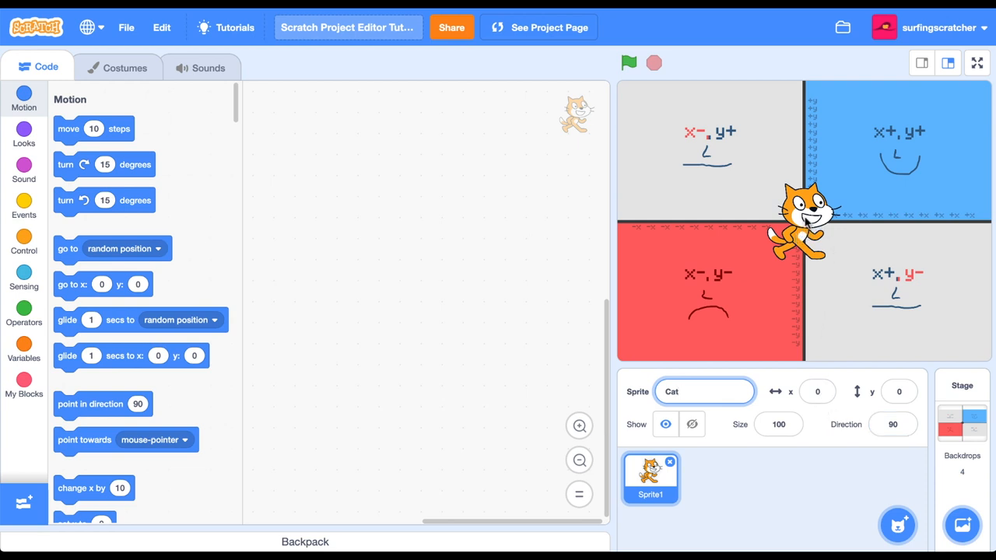
Drag the cat through the lower-right, upper-right and lower-left quadrants of the xy backdrop
left_click_drag(801, 225, 864, 296)
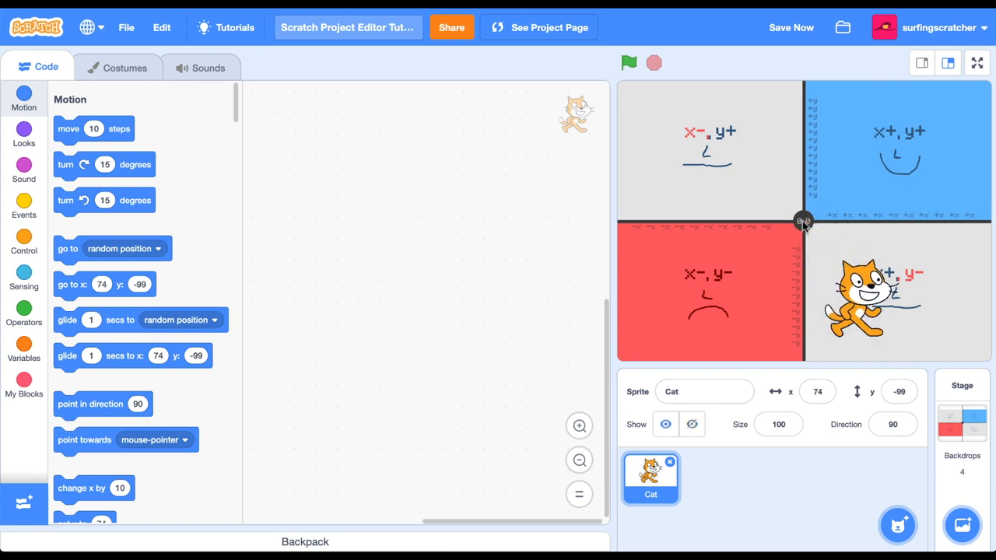
mouse_move(804, 237)
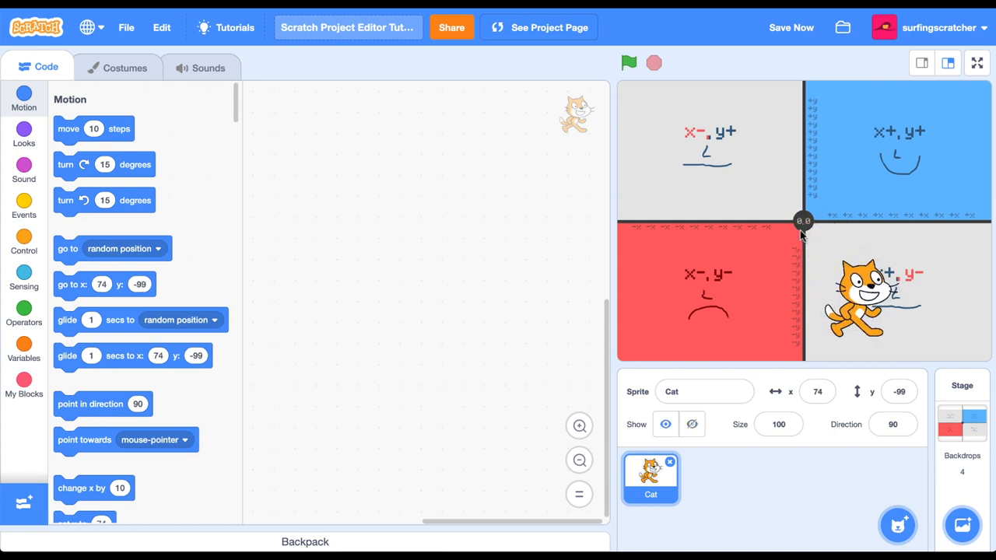
left_click(817, 392)
type("0")
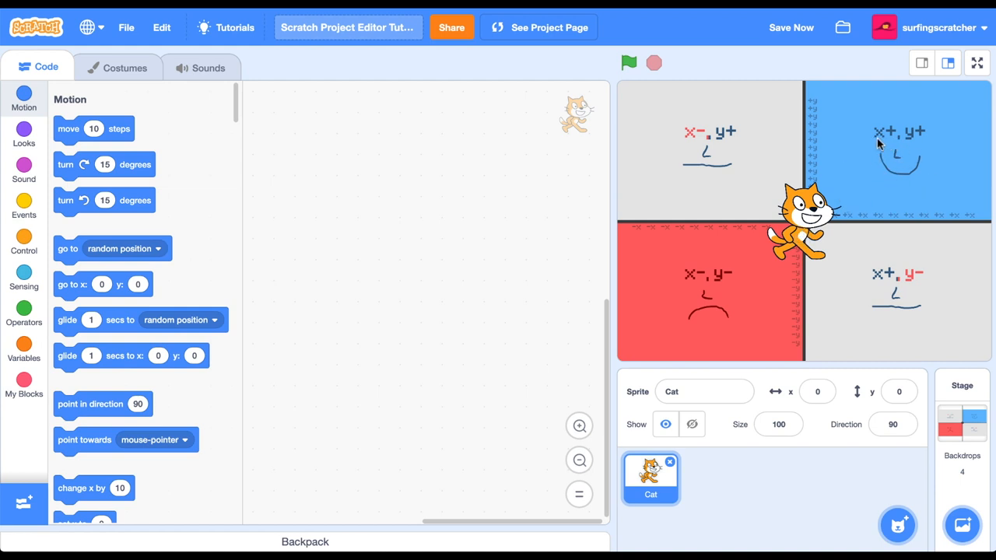
mouse_move(840, 381)
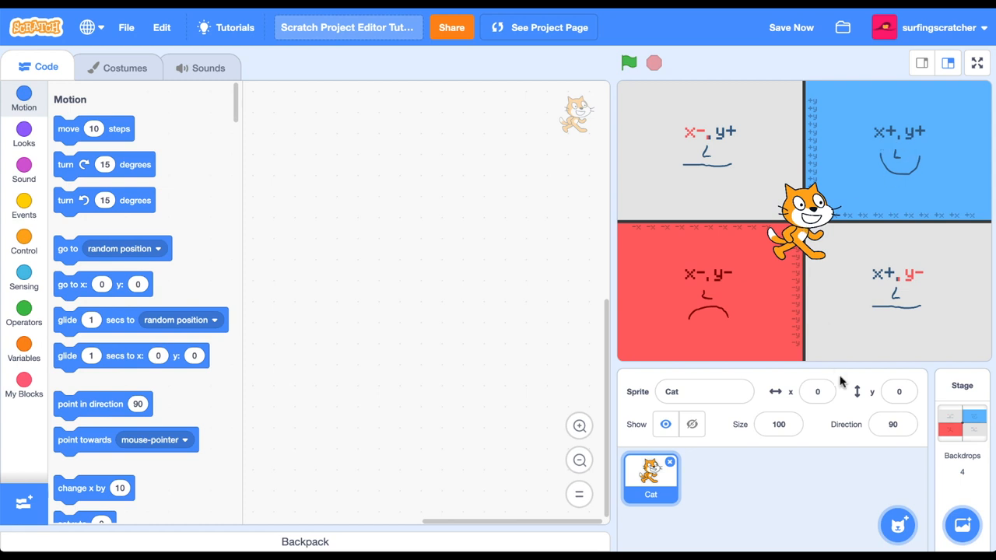
left_click_drag(806, 217, 895, 156)
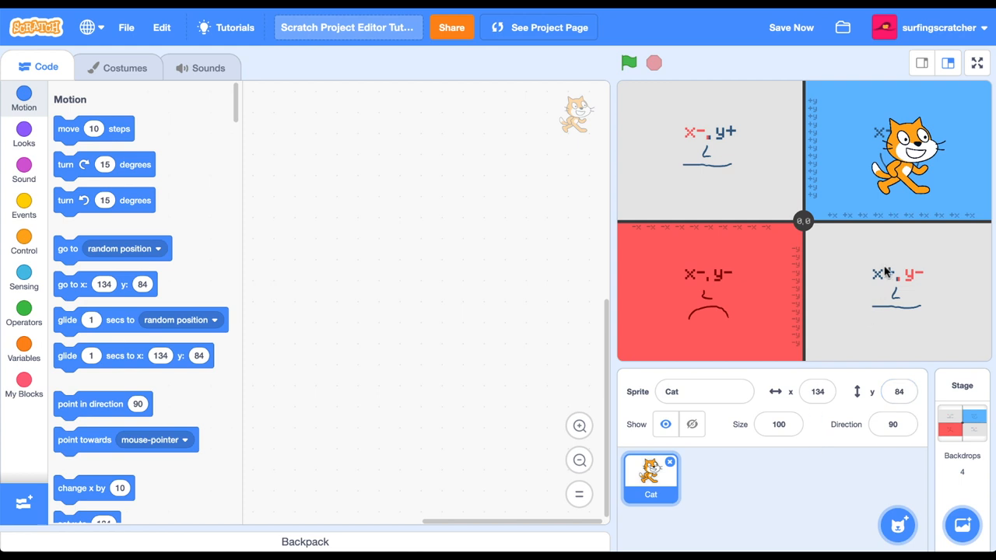
mouse_move(713, 299)
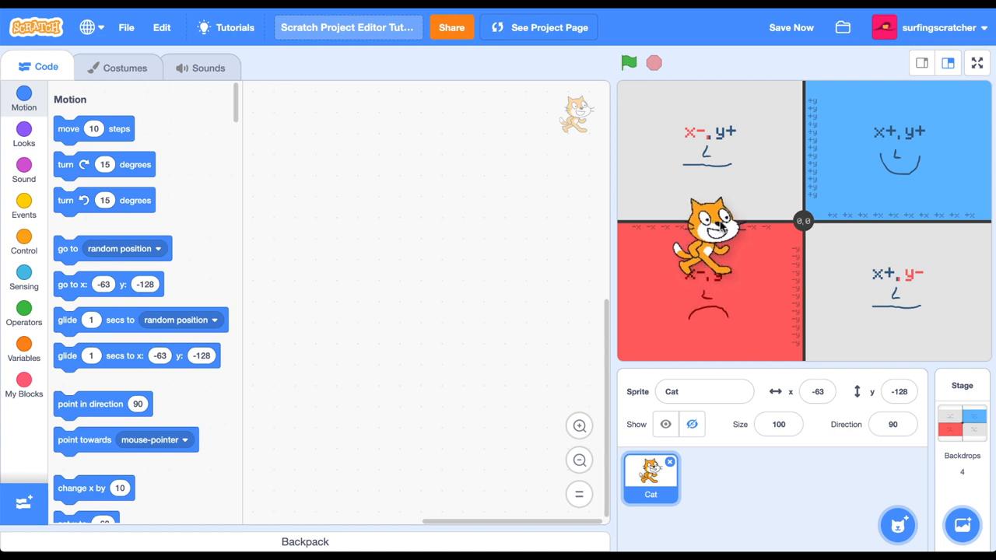
left_click_drag(704, 249, 731, 163)
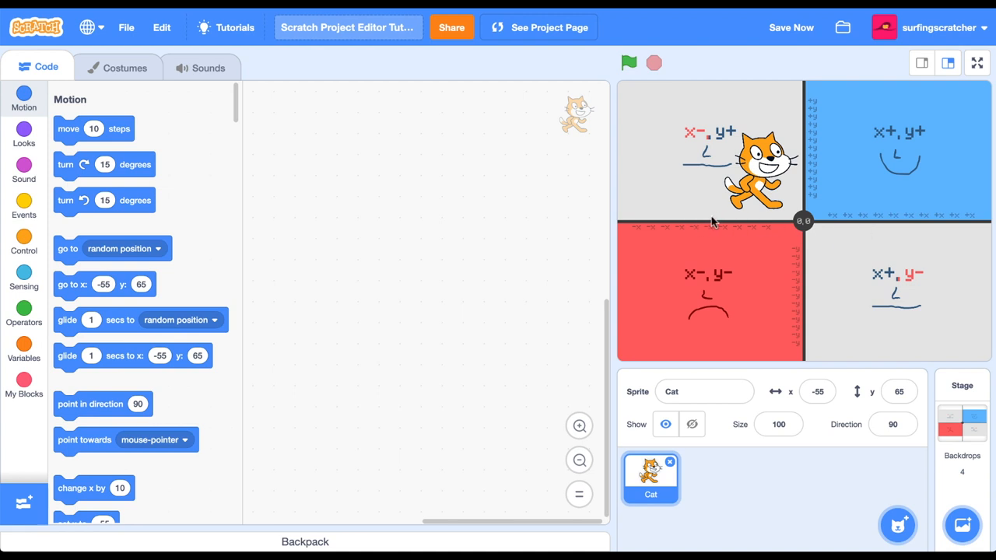
mouse_move(755, 168)
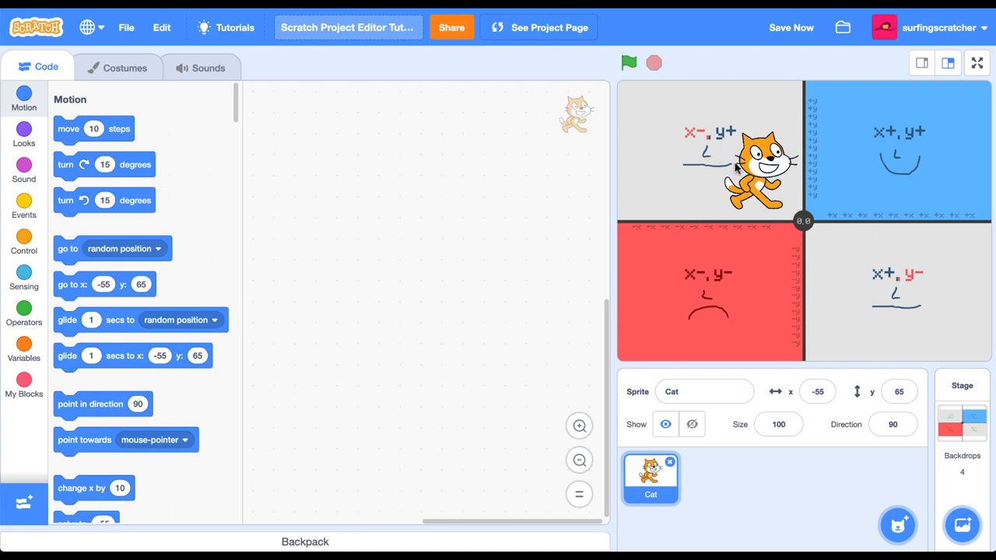
mouse_move(760, 260)
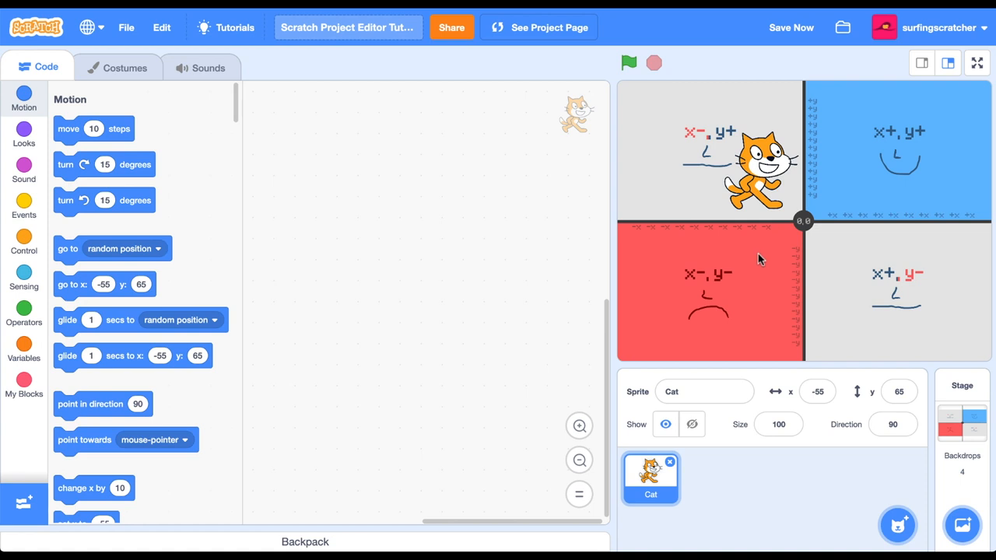
mouse_move(720, 226)
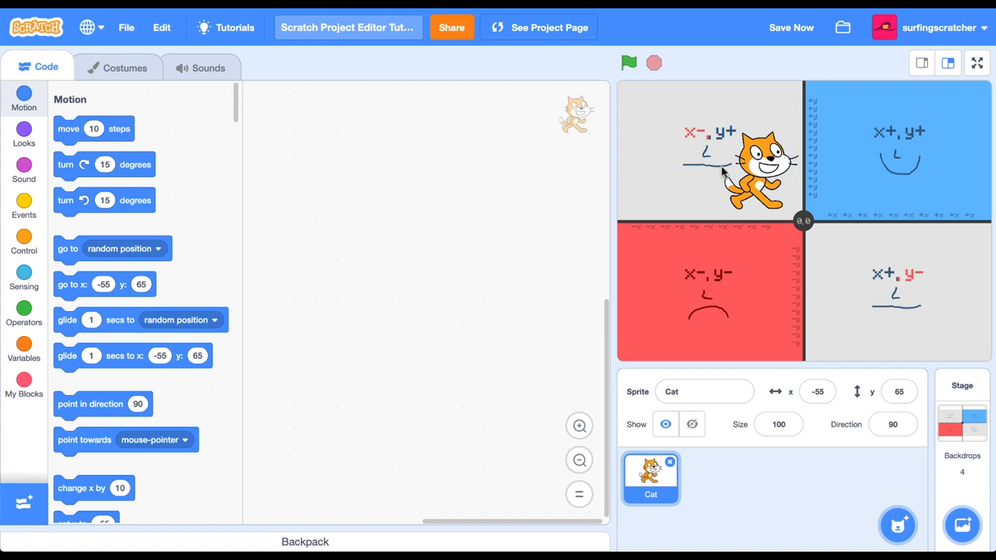
mouse_move(897, 205)
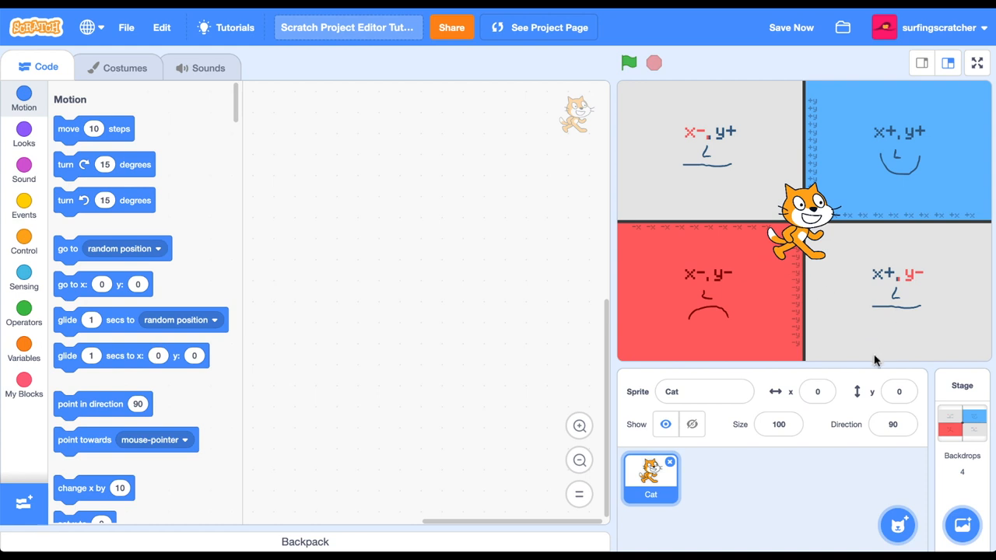
Spin the cat's direction dial through up, right, down and down-left on the direction backdrop
left_click(893, 424)
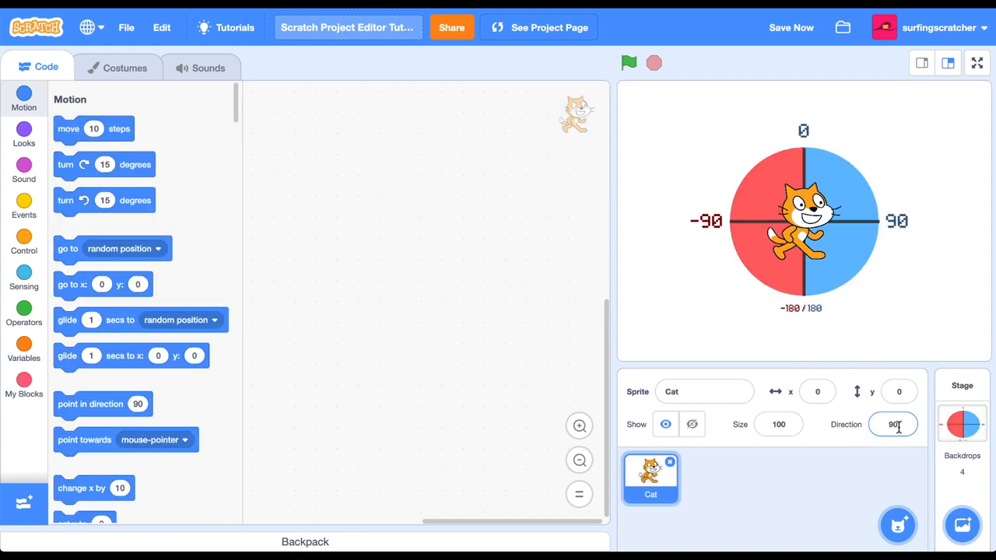
left_click(894, 423)
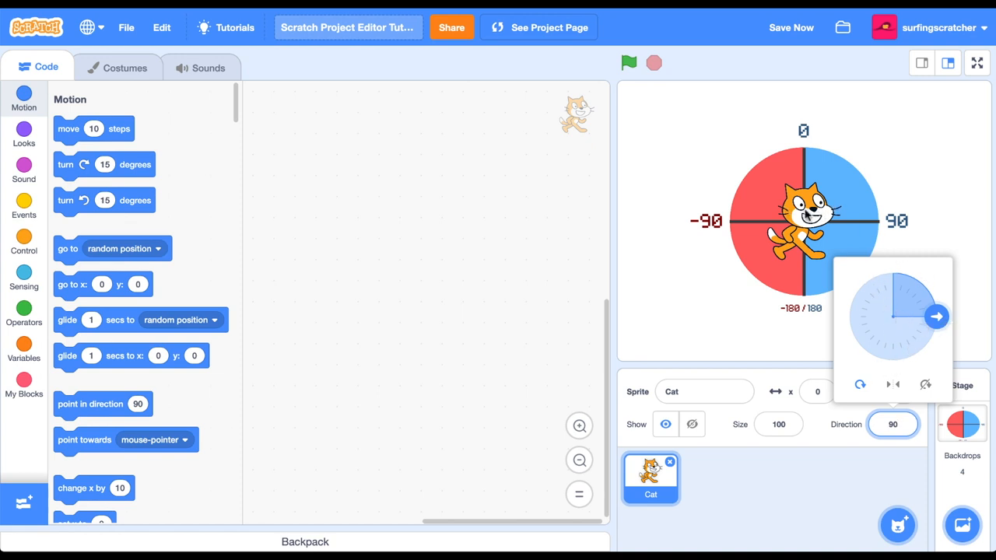
mouse_move(858, 246)
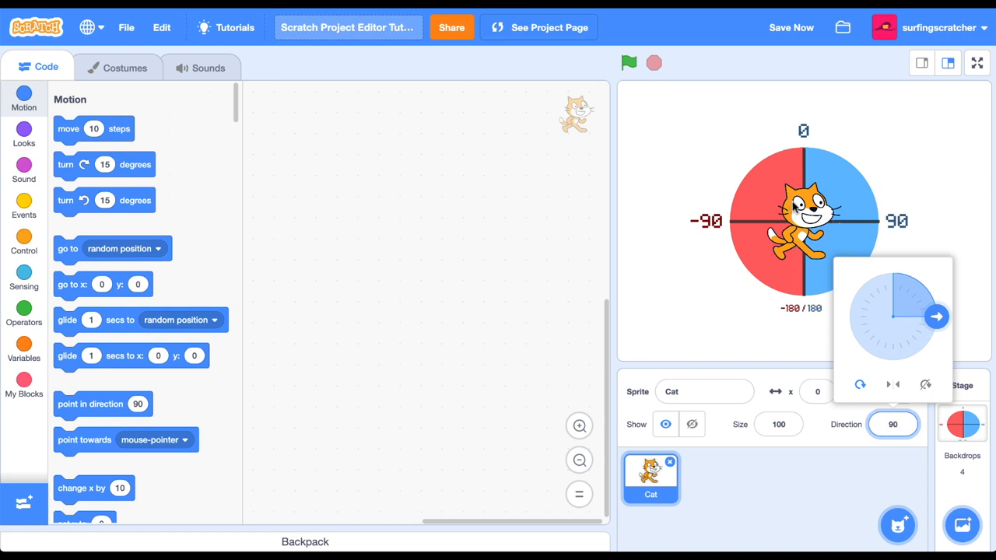
mouse_move(841, 233)
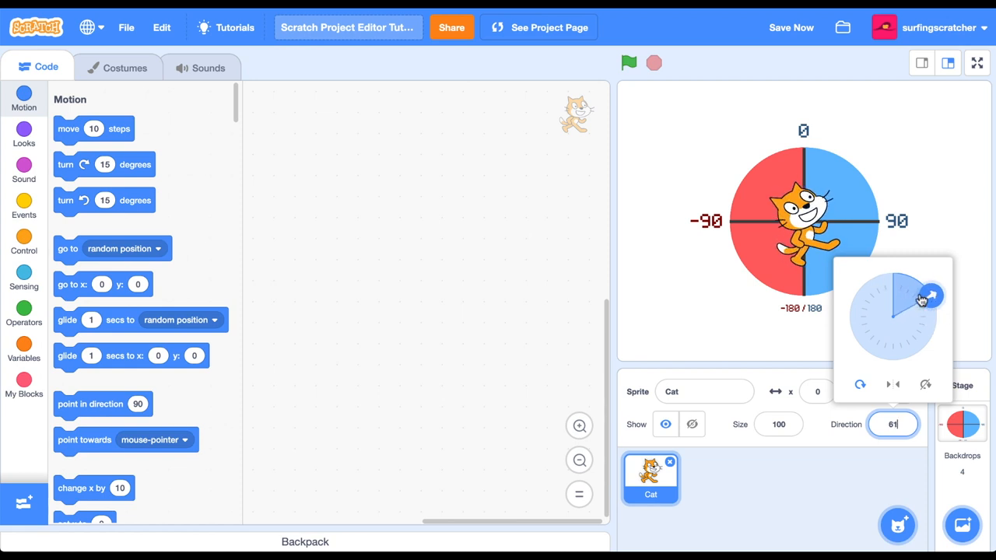
left_click_drag(931, 296, 906, 274)
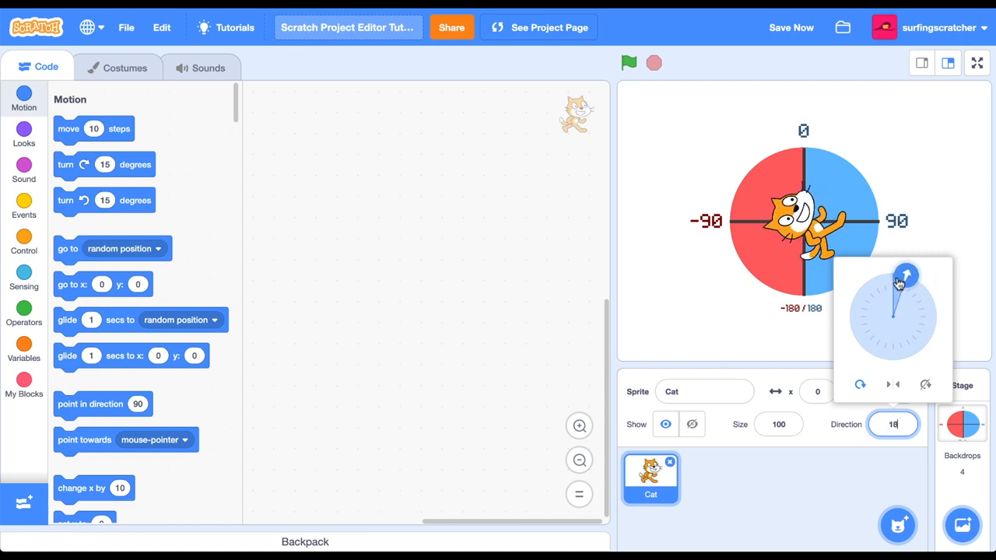
left_click_drag(906, 274, 934, 303)
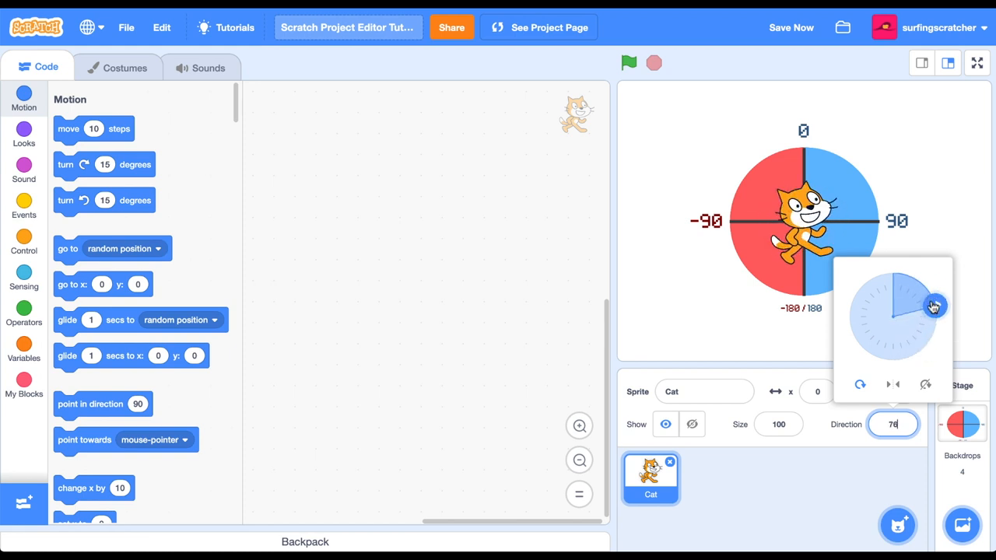
left_click_drag(934, 306, 899, 358)
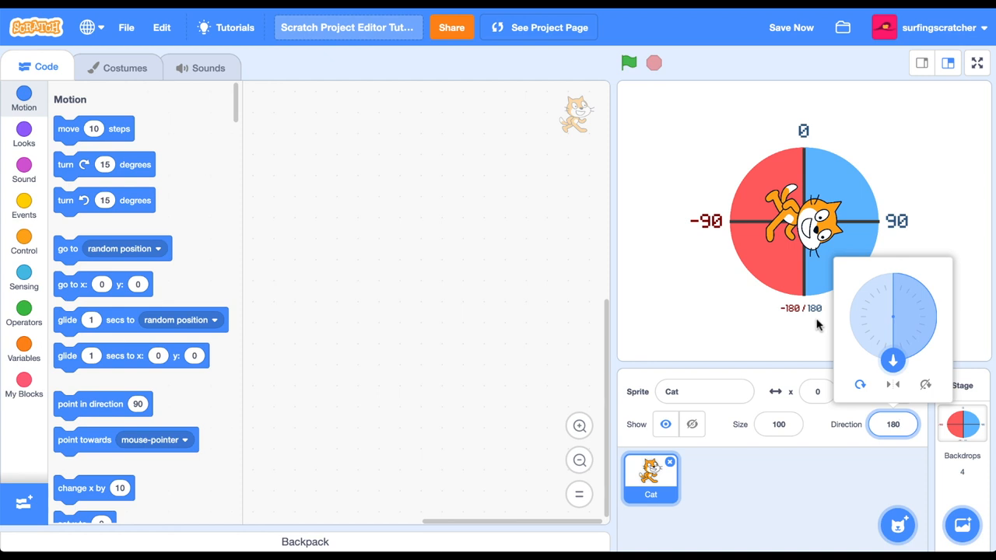
mouse_move(842, 286)
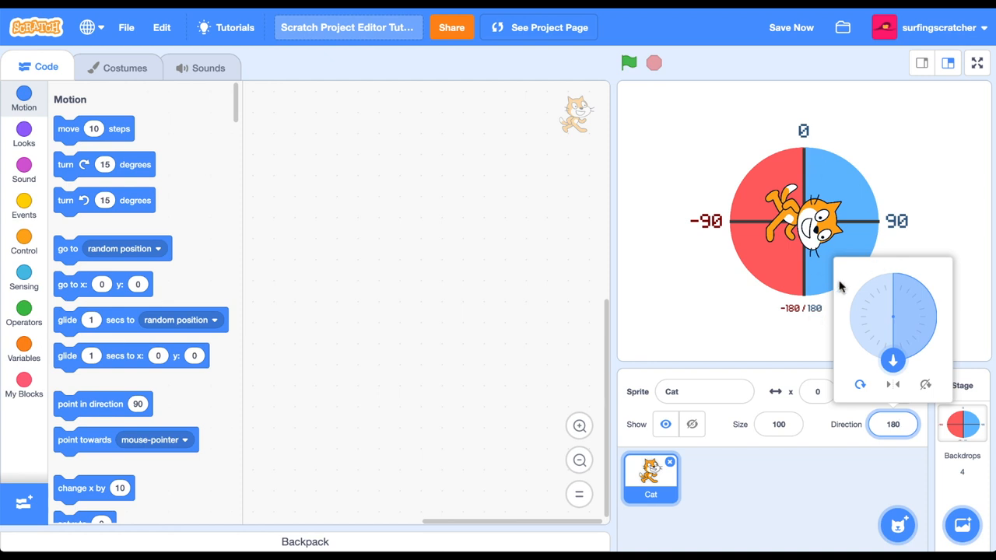
left_click_drag(893, 359, 915, 277)
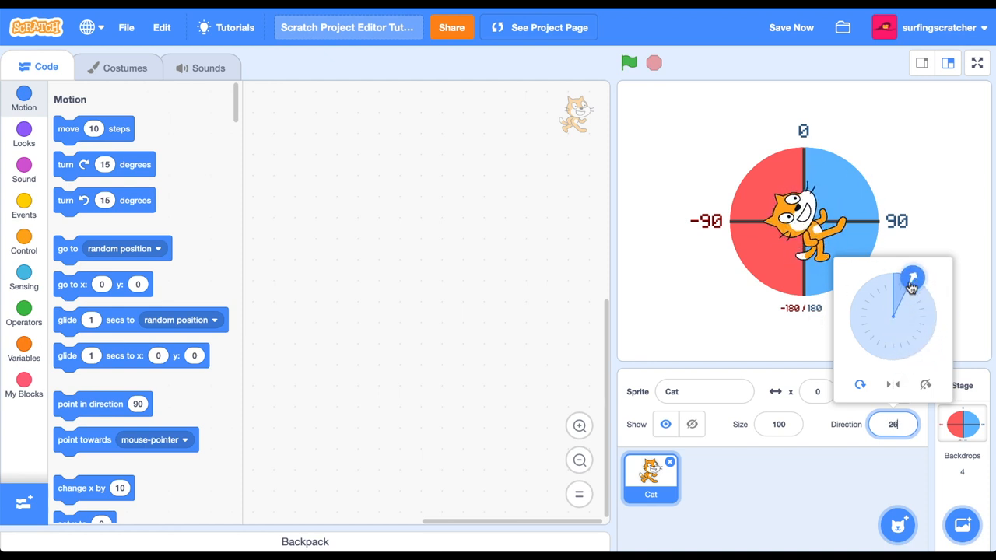
left_click_drag(912, 279, 909, 274)
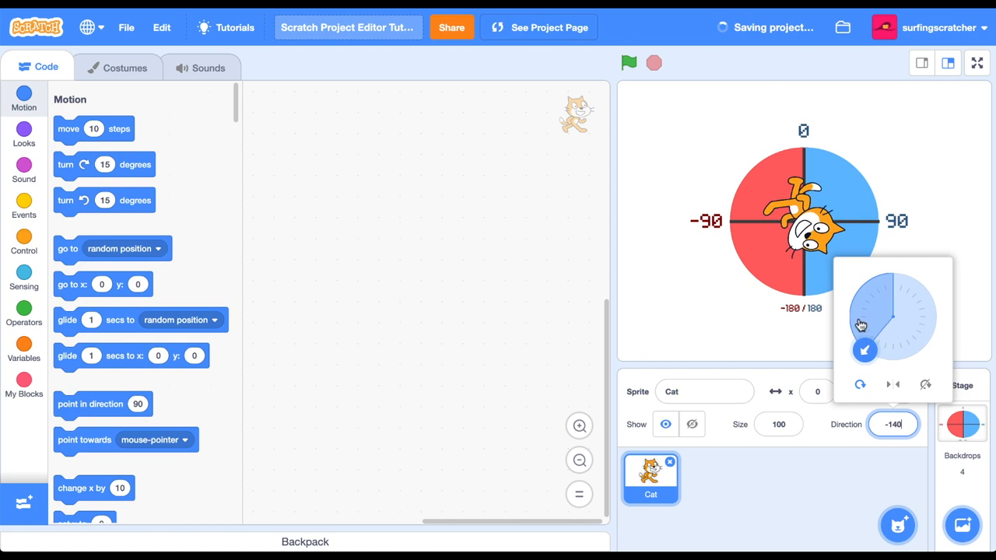
Try left/right rotation style keeping the cat upright, then set its direction back to 90
left_click_drag(859, 326, 863, 287)
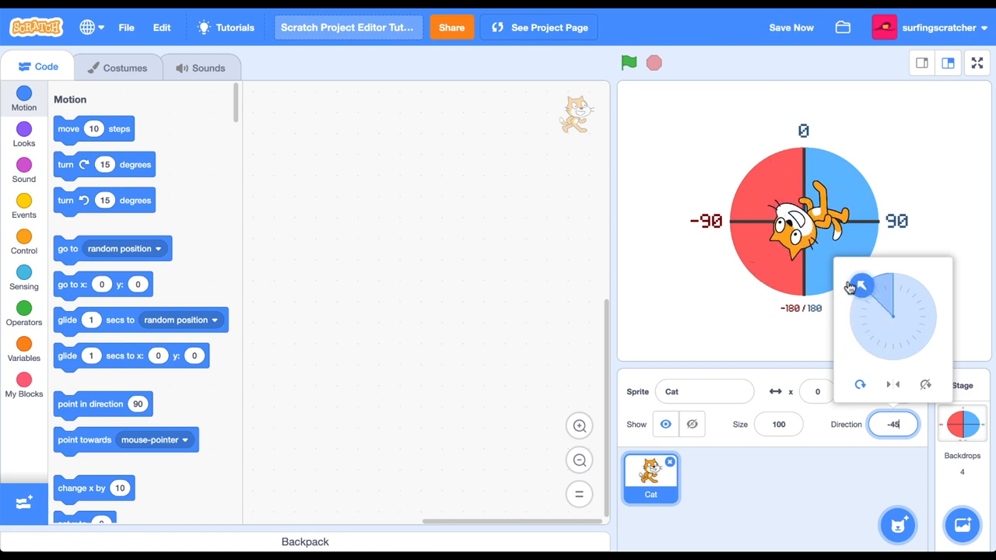
left_click_drag(859, 283, 934, 317)
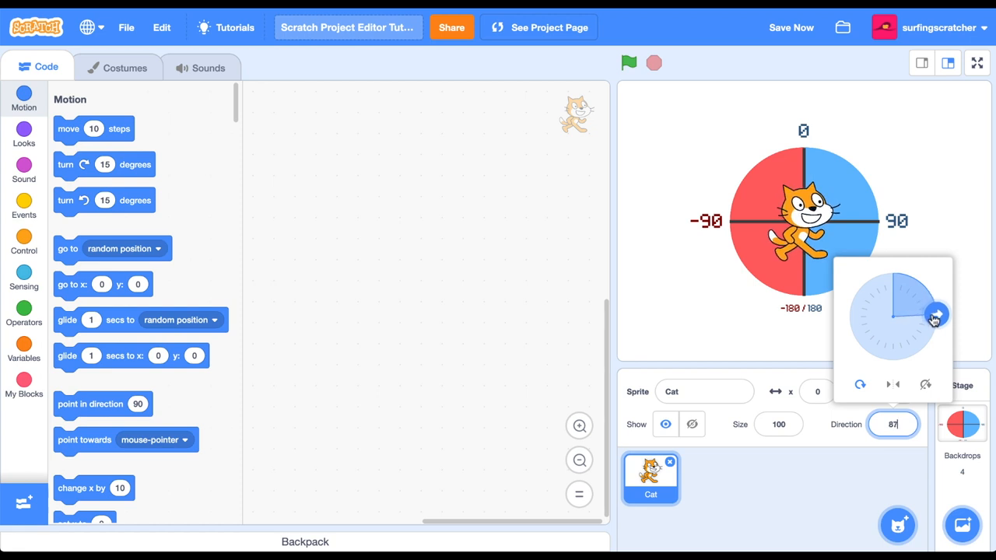
left_click_drag(934, 315, 937, 317)
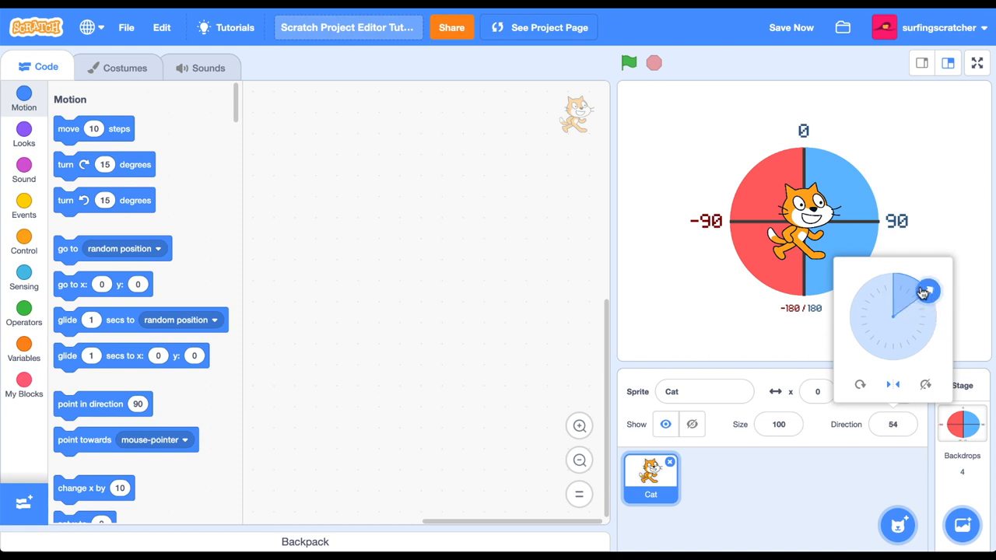
left_click_drag(926, 290, 848, 314)
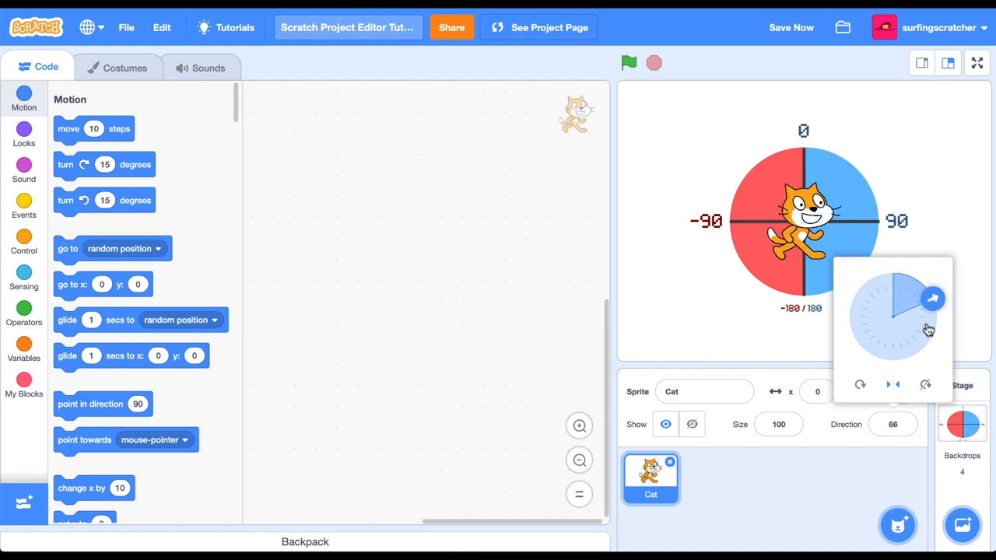
left_click_drag(927, 330, 896, 288)
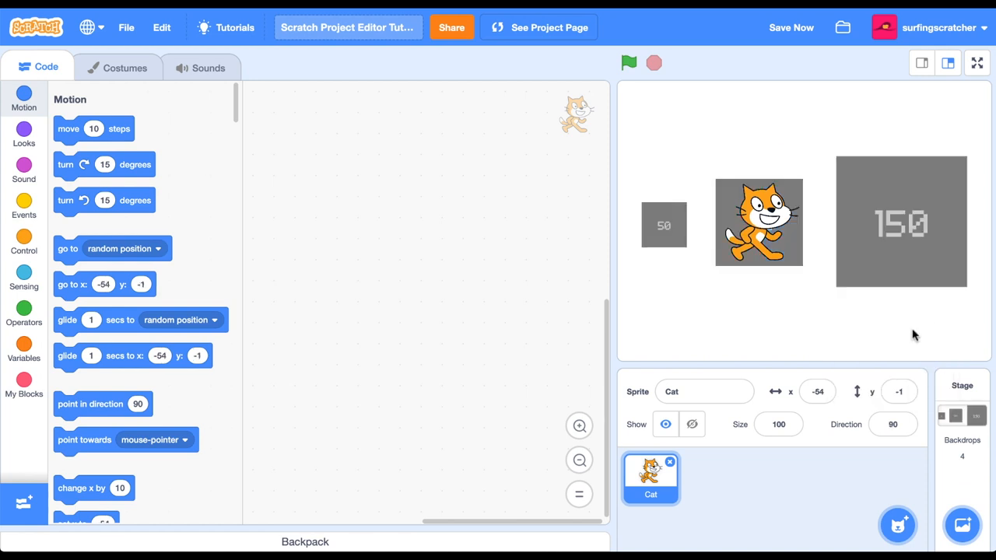
Try the cat at size 150 and 50 in the comparison boxes, then reset it to 100 centred on a blank stage
left_click(779, 424)
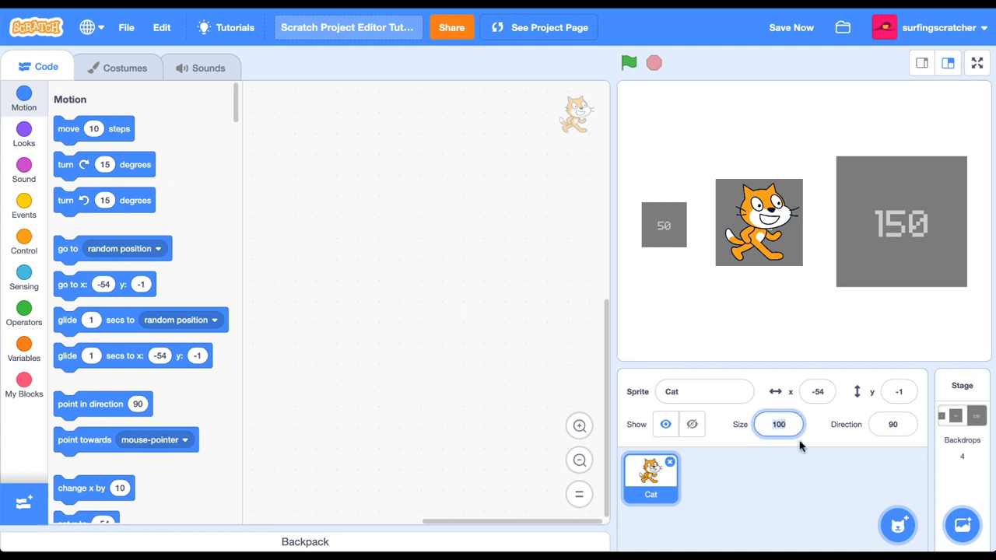
left_click(778, 424)
type("150")
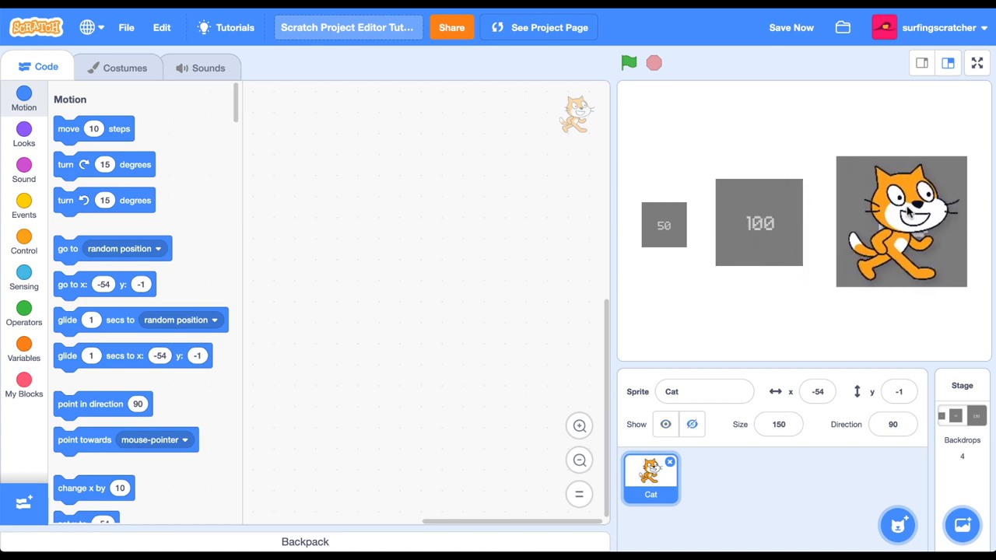
left_click_drag(902, 221, 901, 221)
type("50")
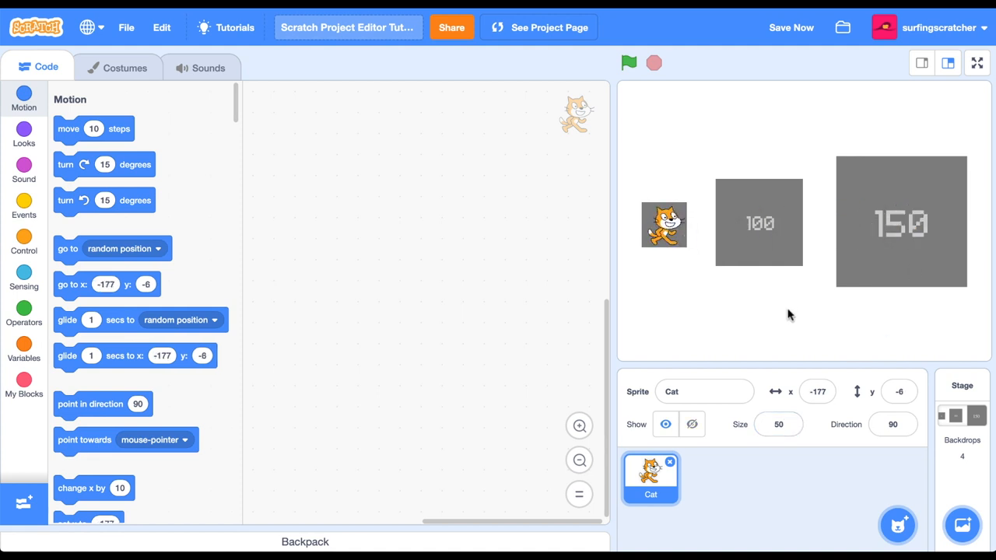
left_click(778, 424)
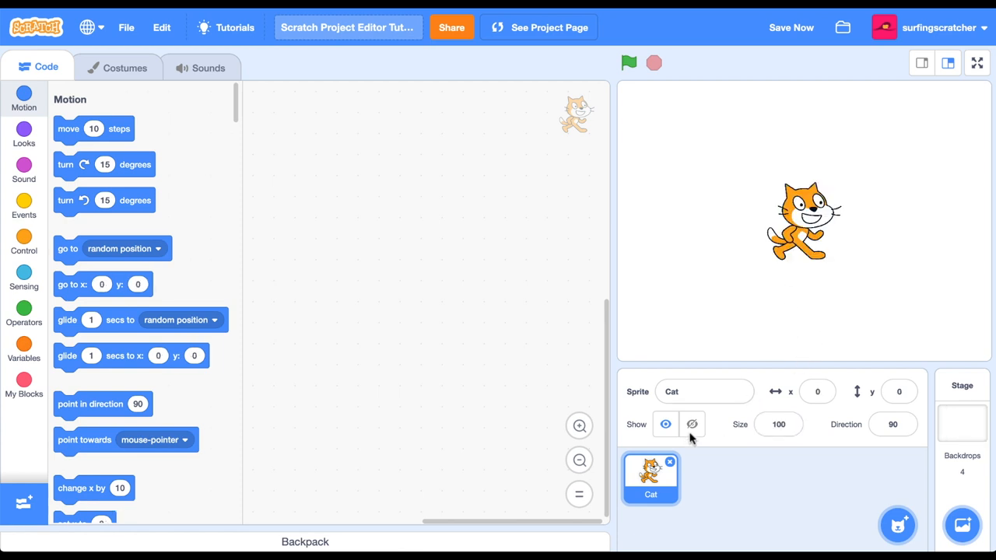
mouse_move(131, 53)
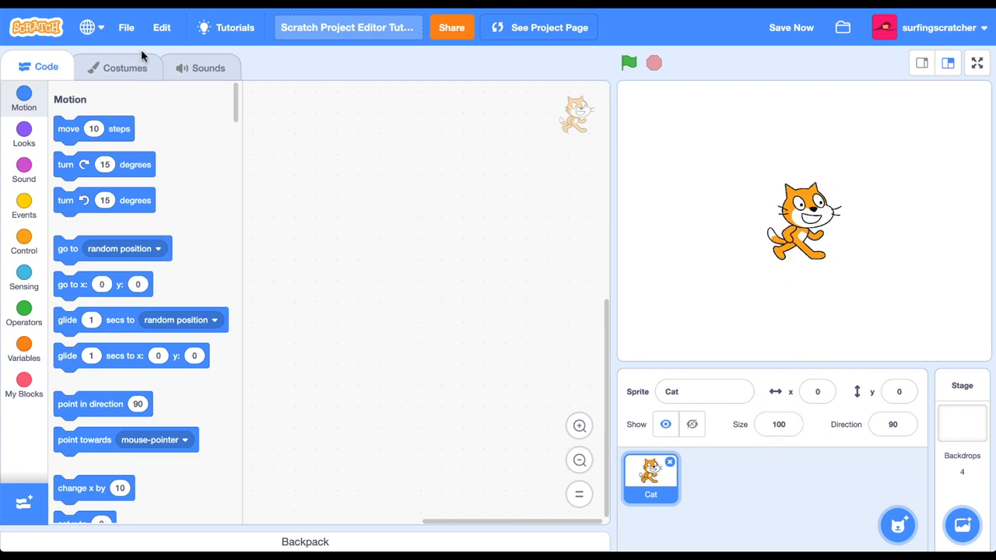
mouse_move(107, 70)
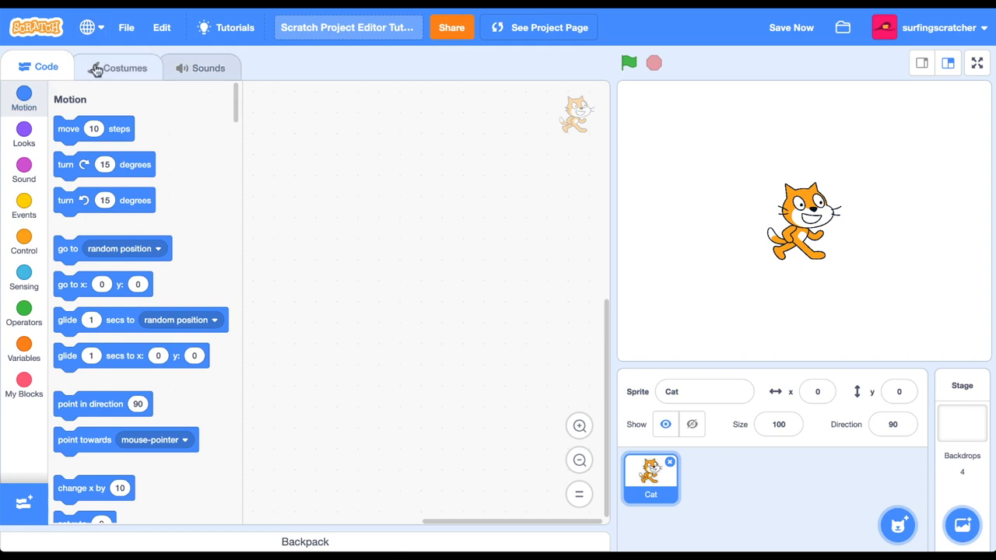
Show the Cat sprite's costumes with costume1 loaded in the editor
left_click(119, 68)
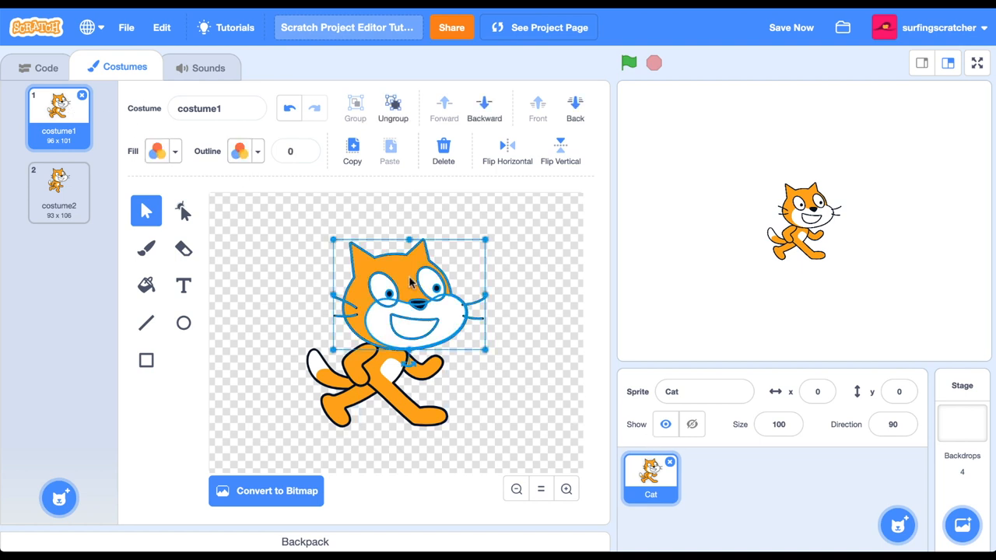
Recolor costume1 purple, compare it with costume2, return to costume1 and show the Meow sound
left_click(146, 287)
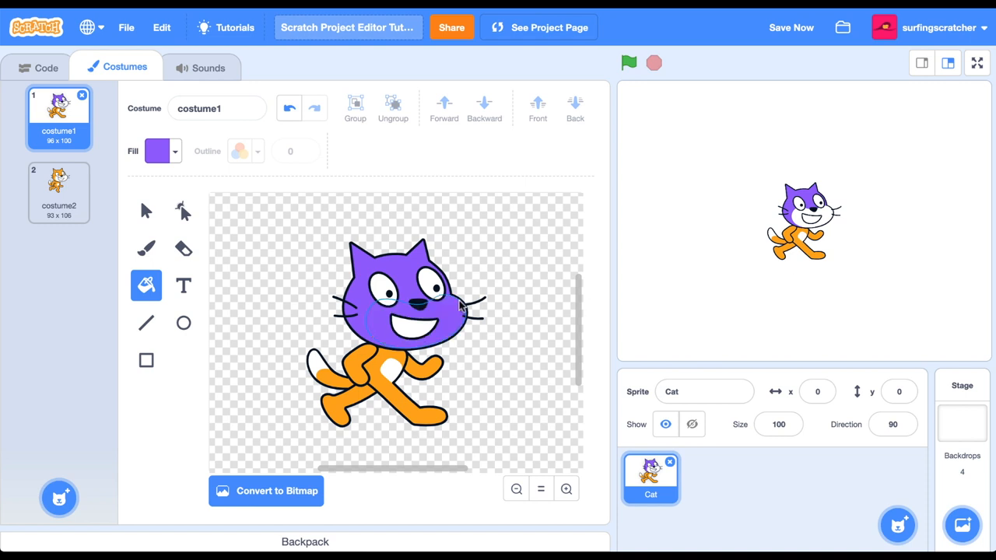
left_click(53, 180)
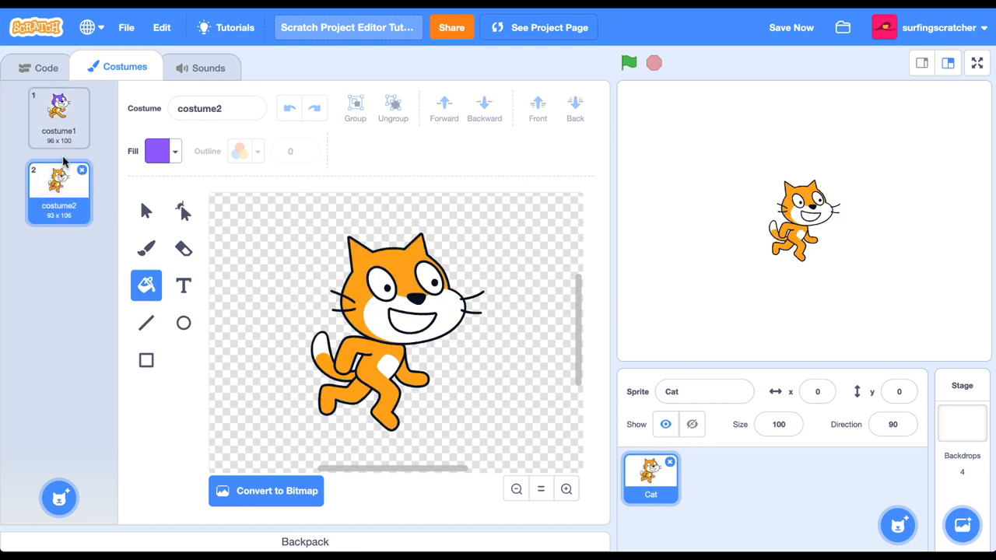
left_click(59, 117)
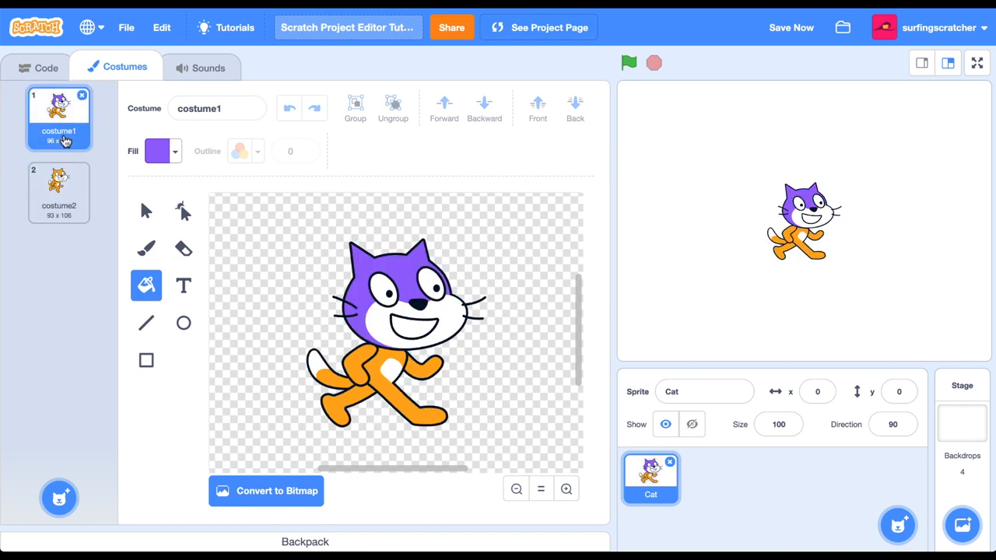
left_click(56, 190)
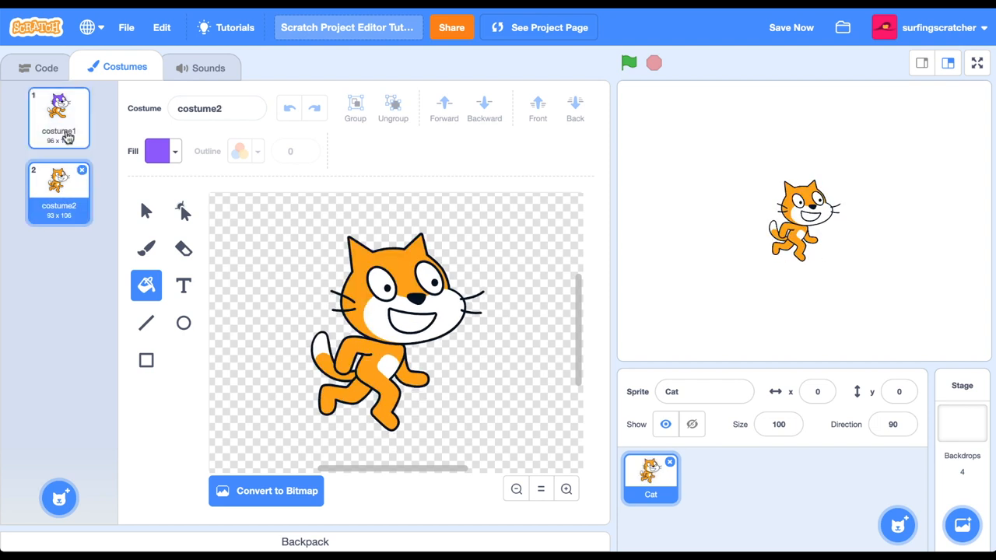
left_click(58, 118)
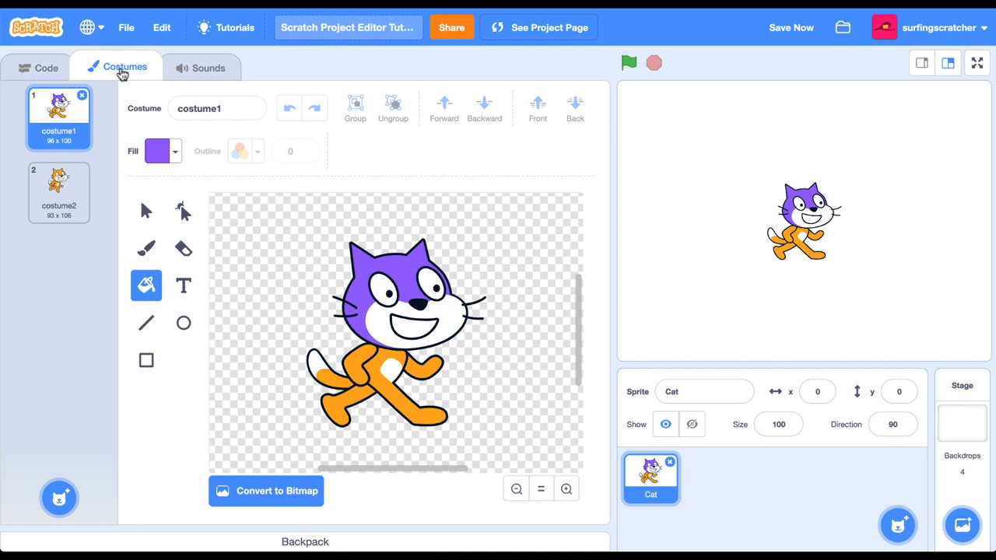
left_click(208, 69)
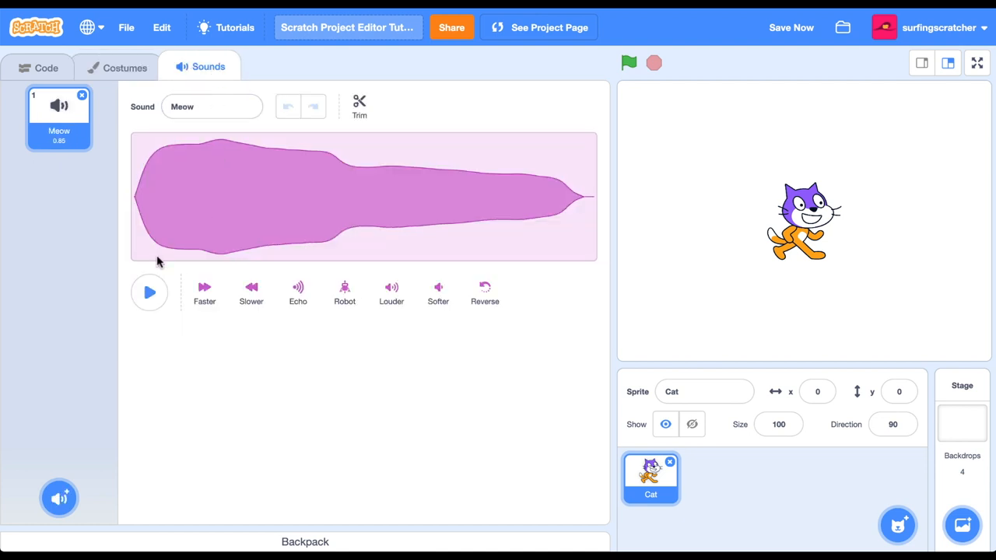
mouse_move(230, 299)
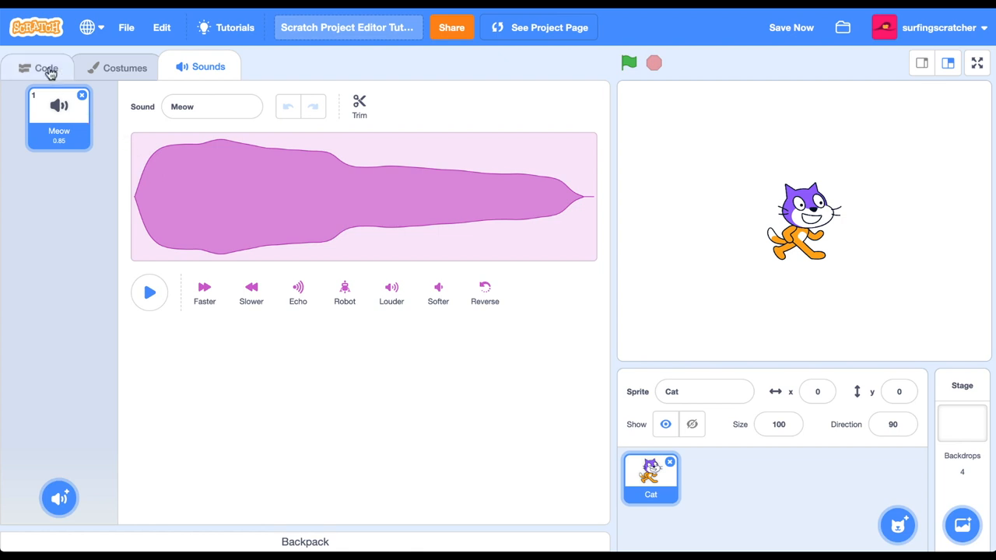
Return to the Cat's Code area with the Motion blocks palette showing
left_click(41, 65)
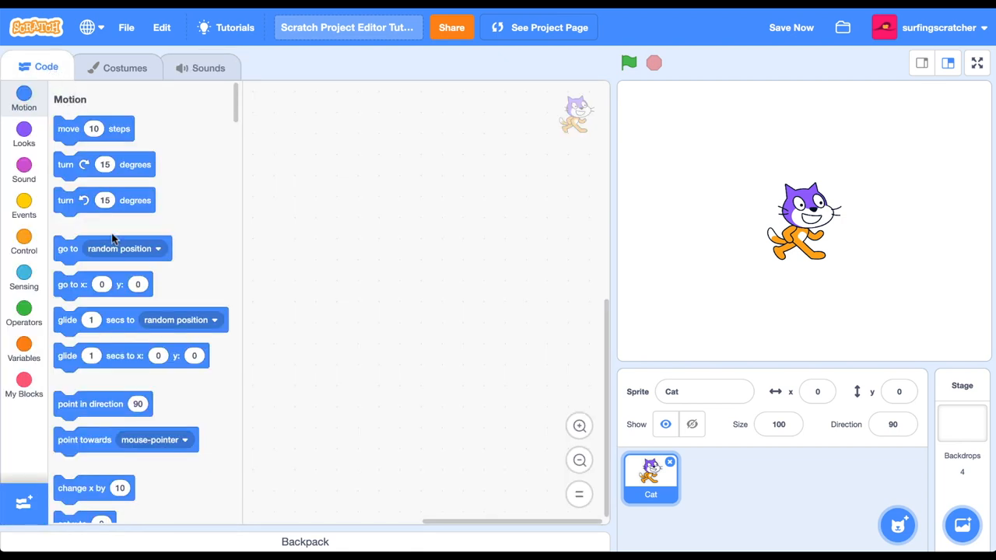
mouse_move(445, 405)
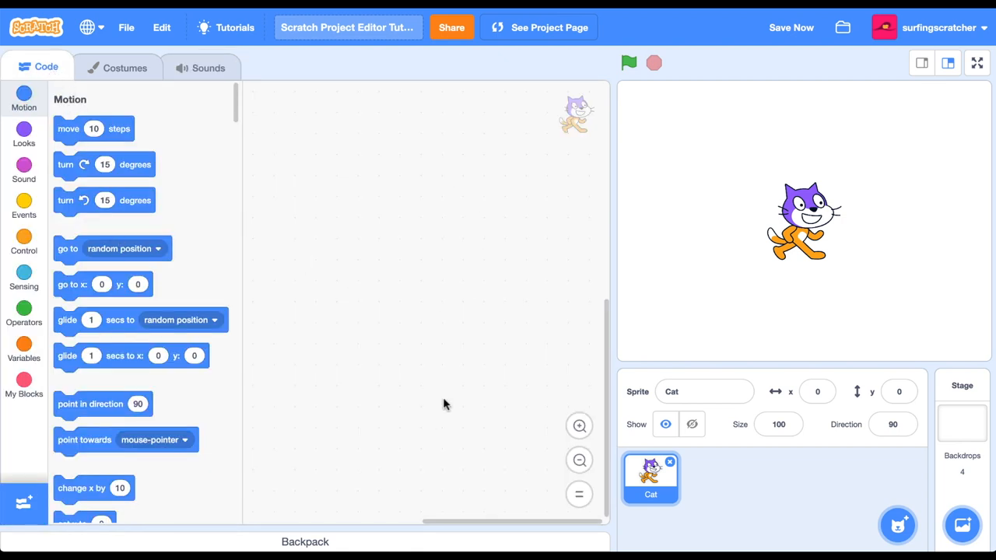
mouse_move(414, 261)
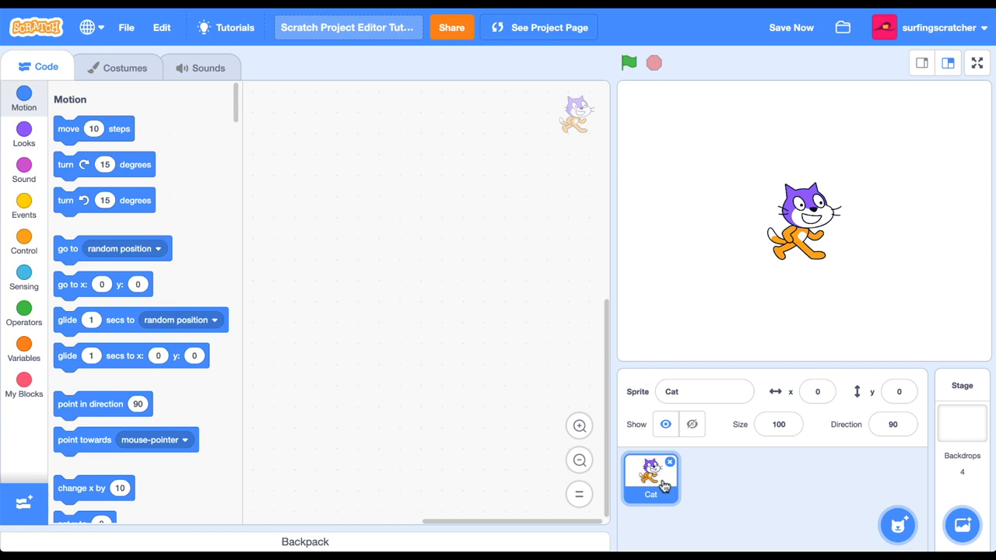
mouse_move(665, 527)
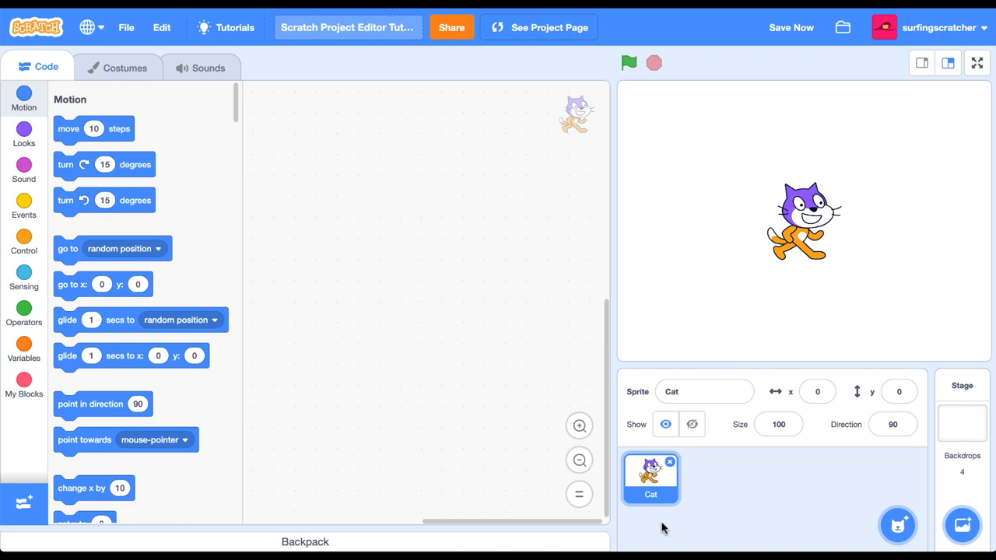
mouse_move(215, 68)
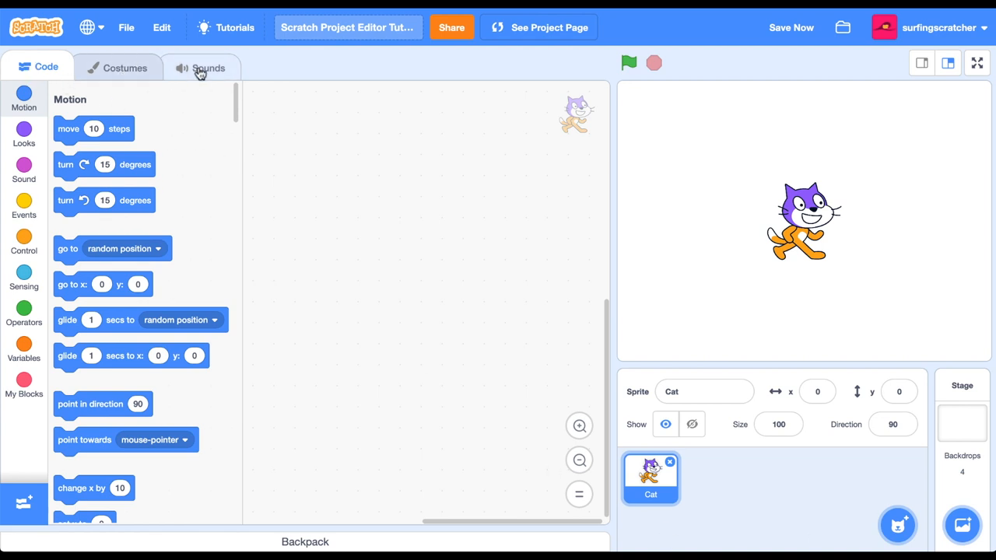
mouse_move(407, 309)
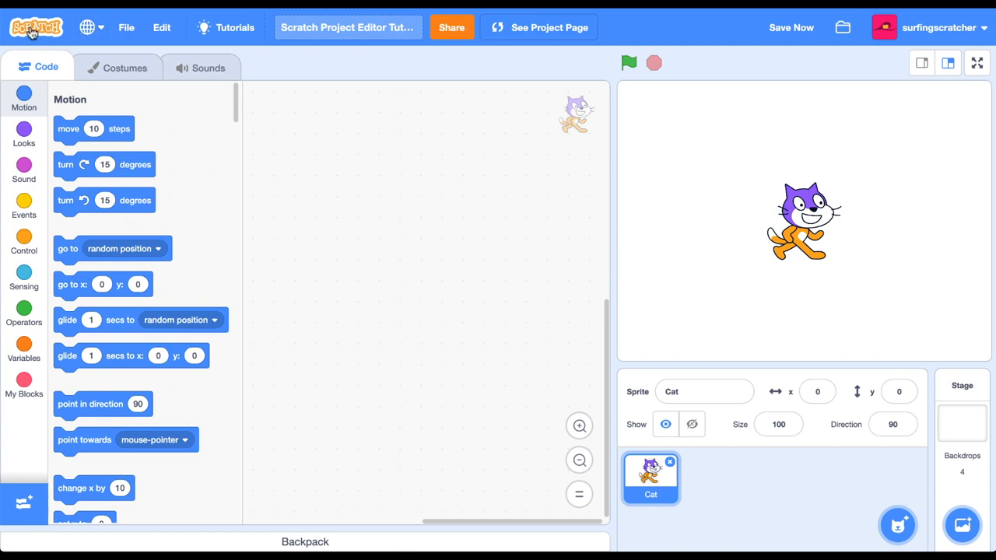
mouse_move(100, 30)
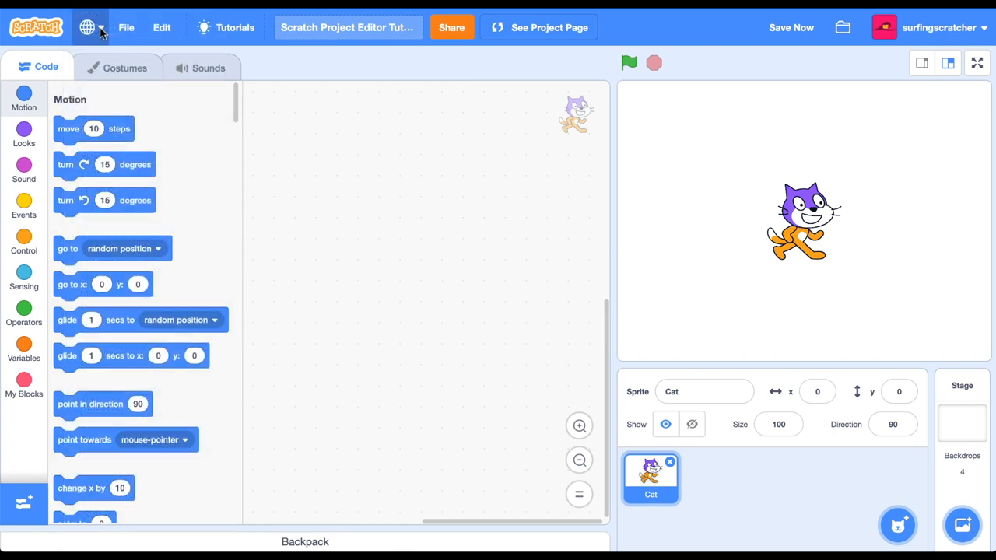
Save the project via File > Save now, then browse the Edit menu's Restore and Turbo Mode
left_click(124, 28)
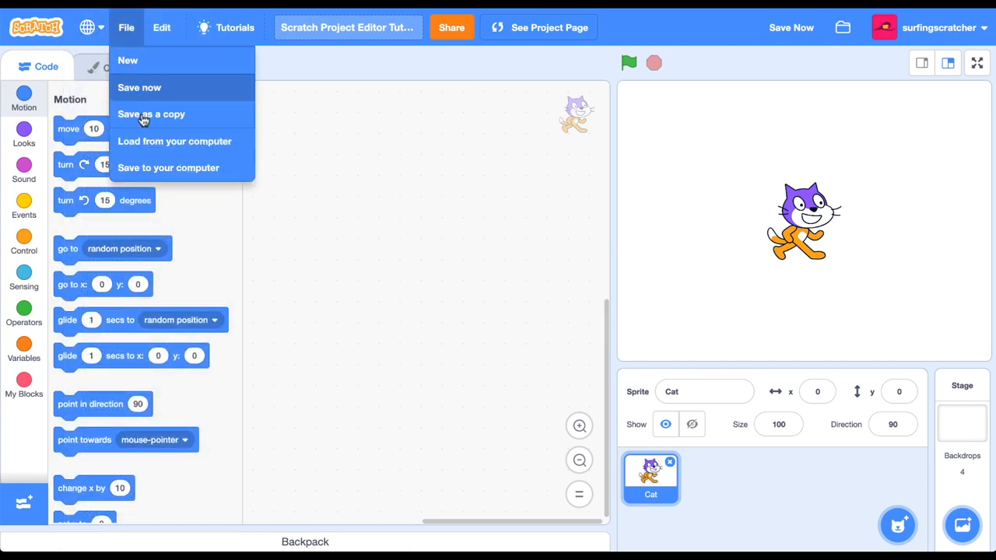
mouse_move(147, 124)
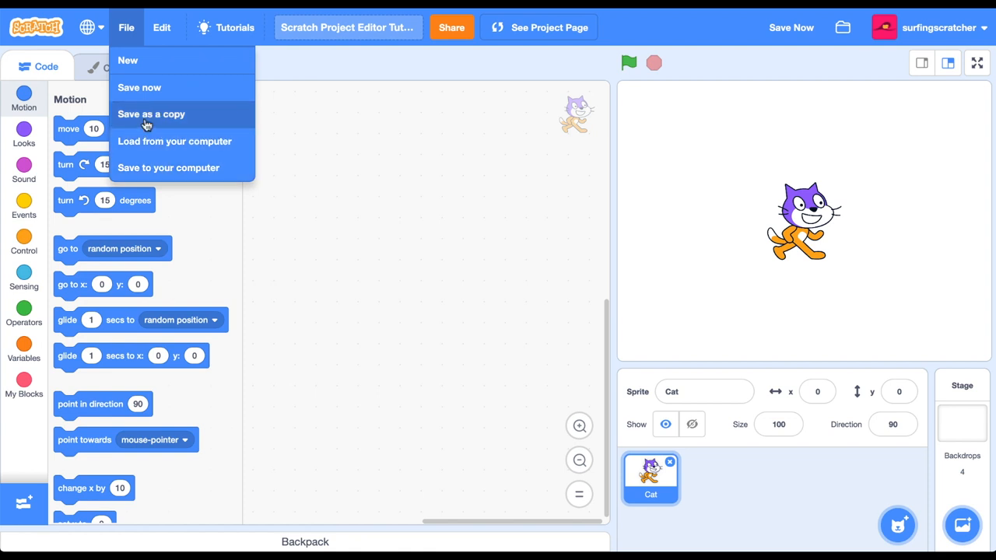
left_click(162, 28)
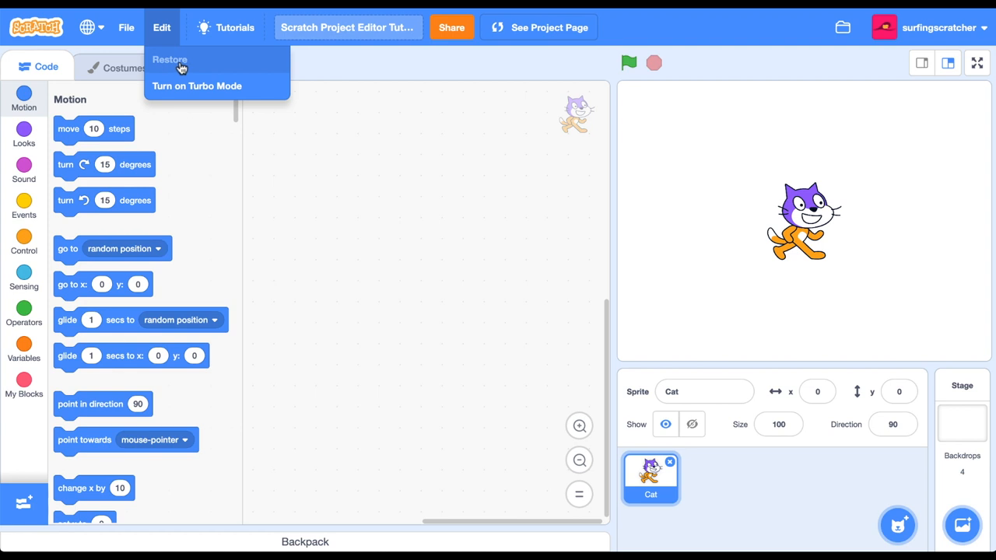
mouse_move(180, 86)
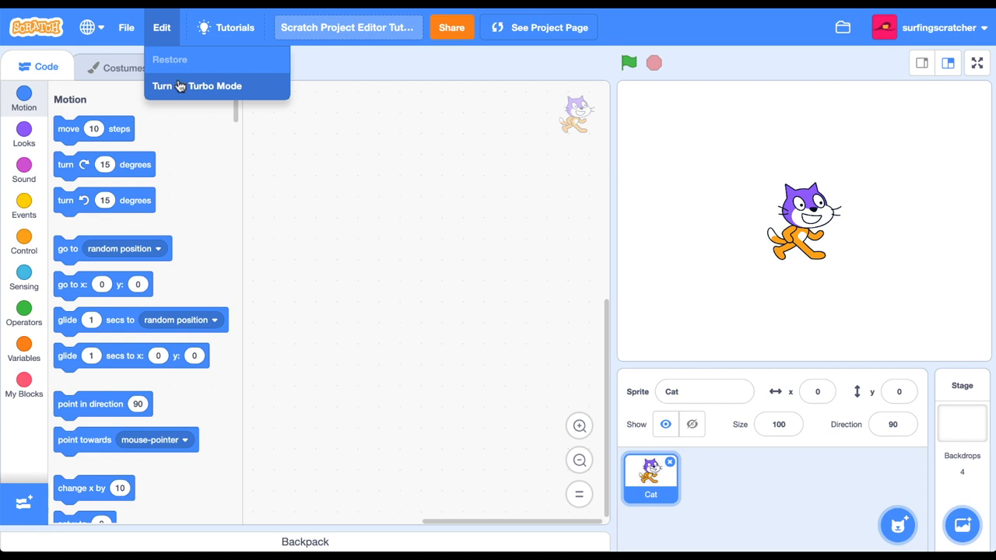
left_click(233, 26)
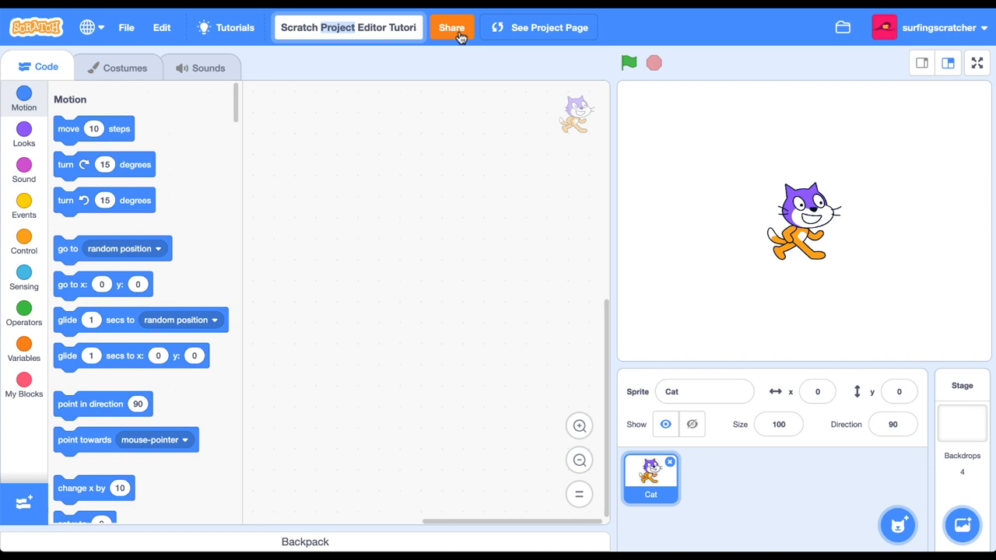
left_click(372, 28)
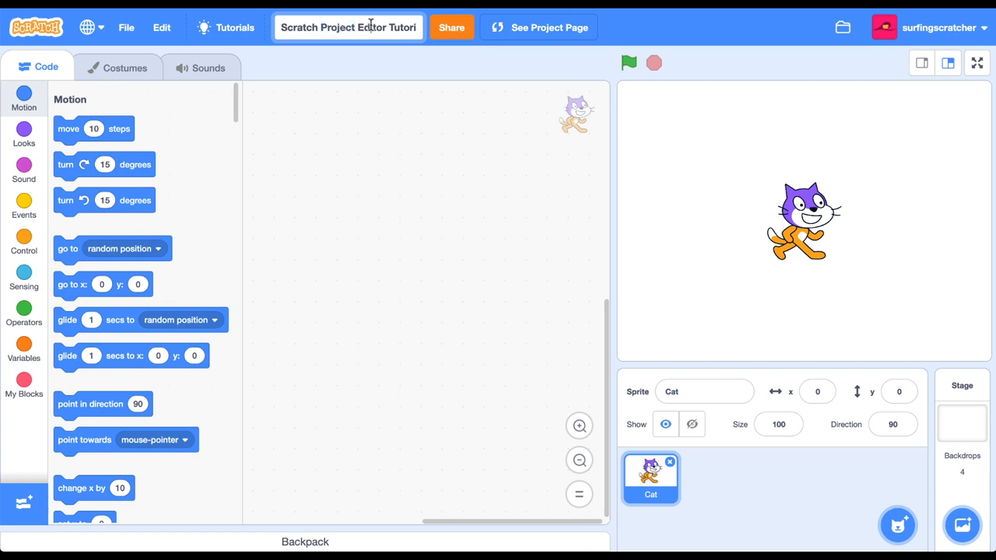
mouse_move(252, 261)
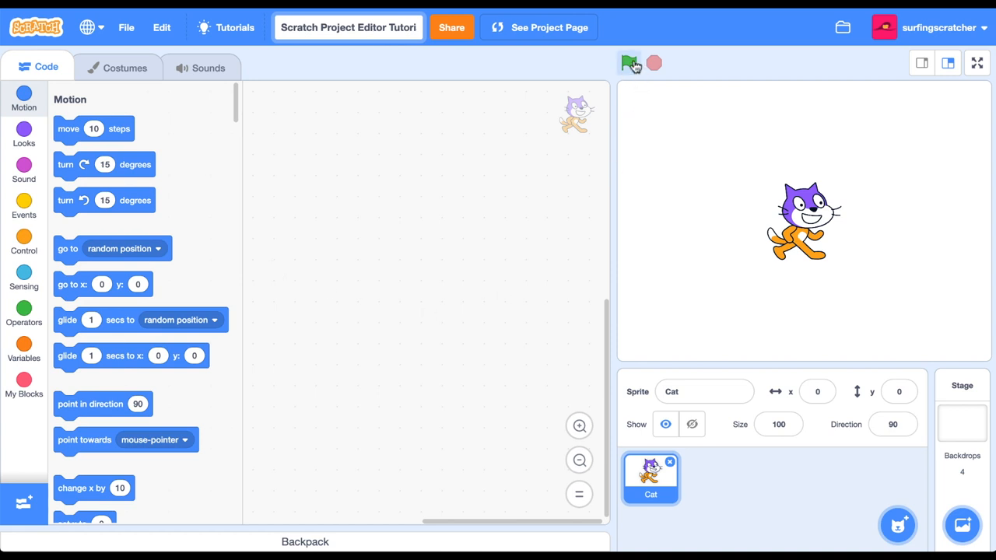
mouse_move(635, 92)
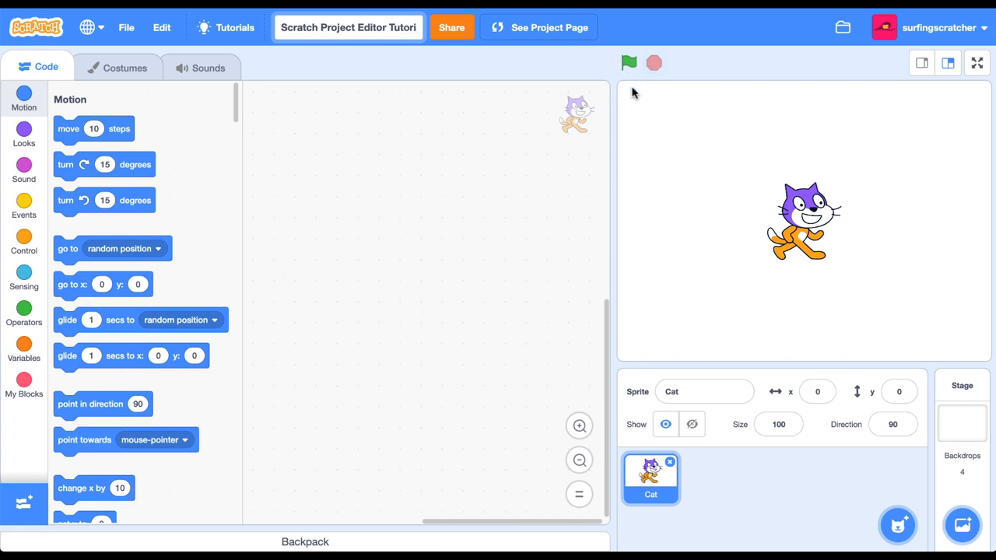
left_click(629, 62)
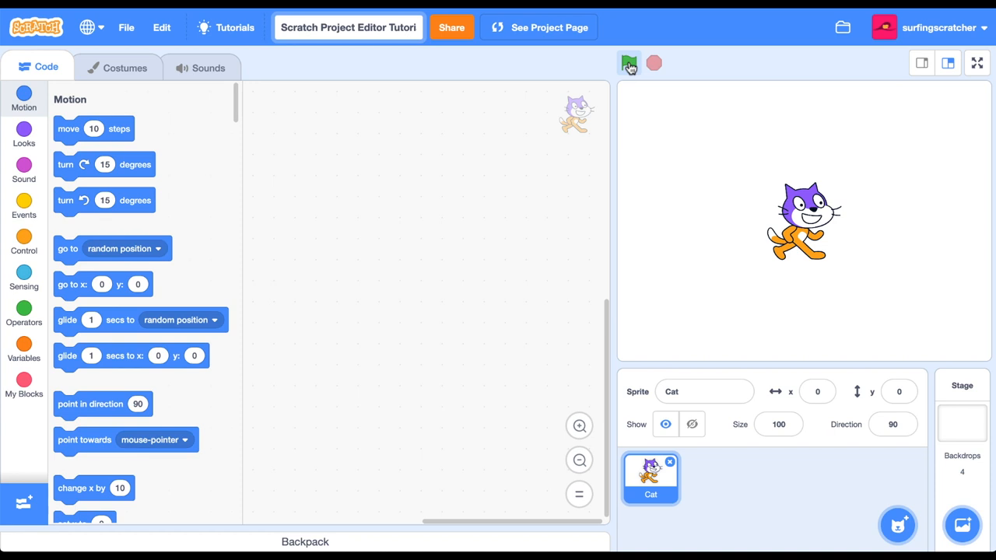
left_click(629, 62)
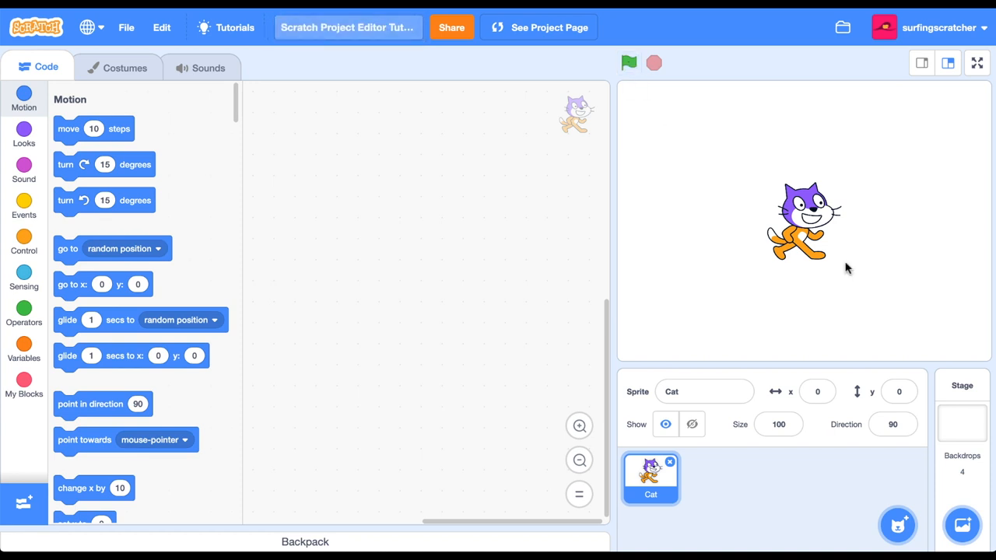
mouse_move(704, 199)
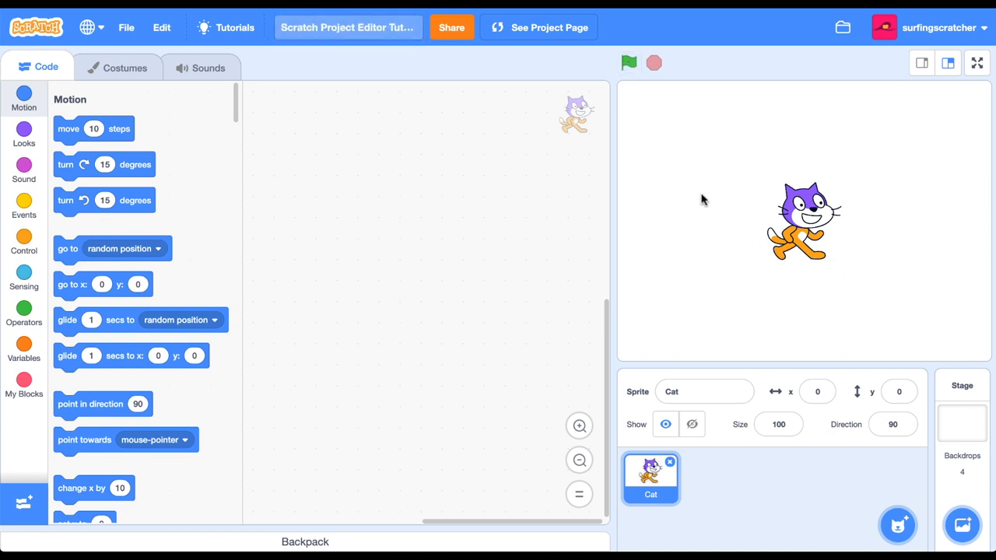
left_click(629, 62)
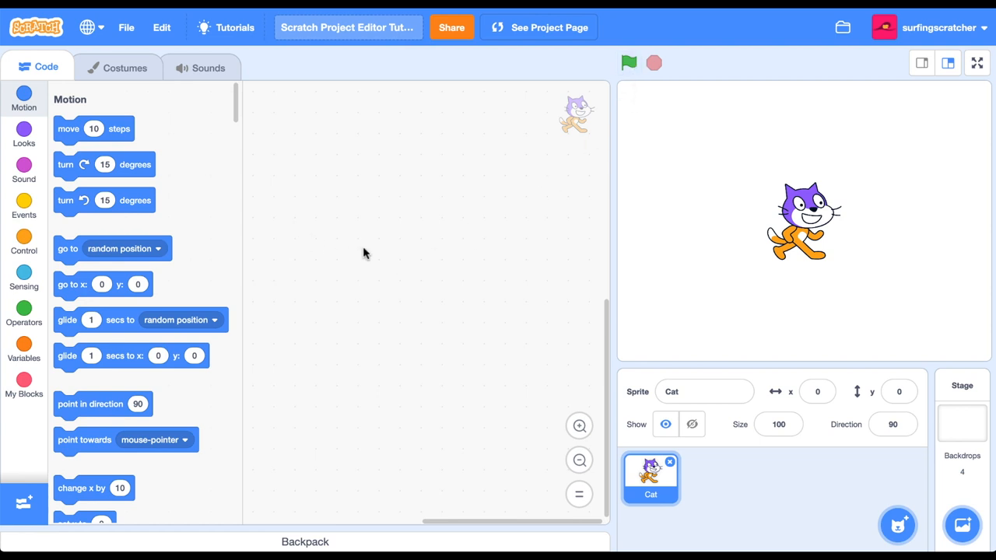
left_click(24, 206)
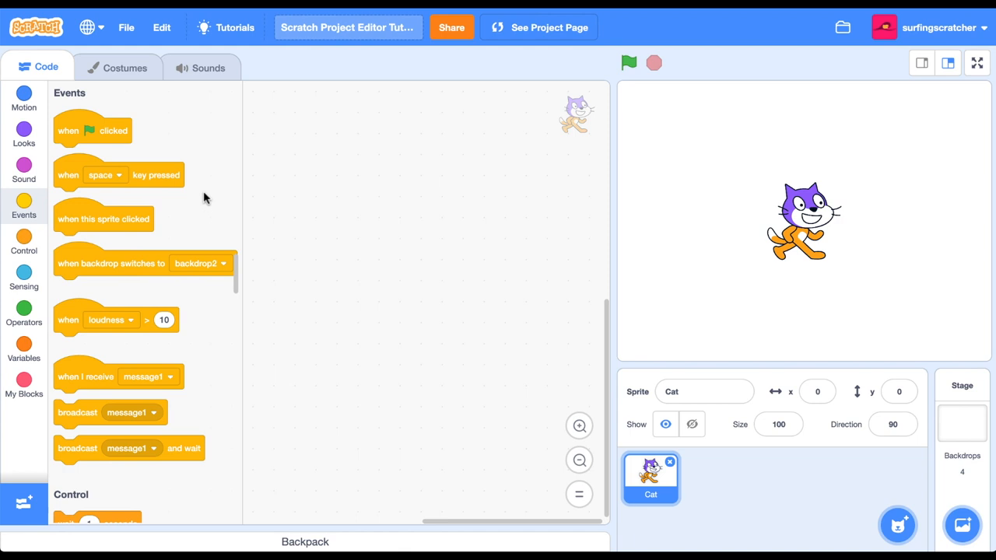
left_click_drag(91, 131, 403, 193)
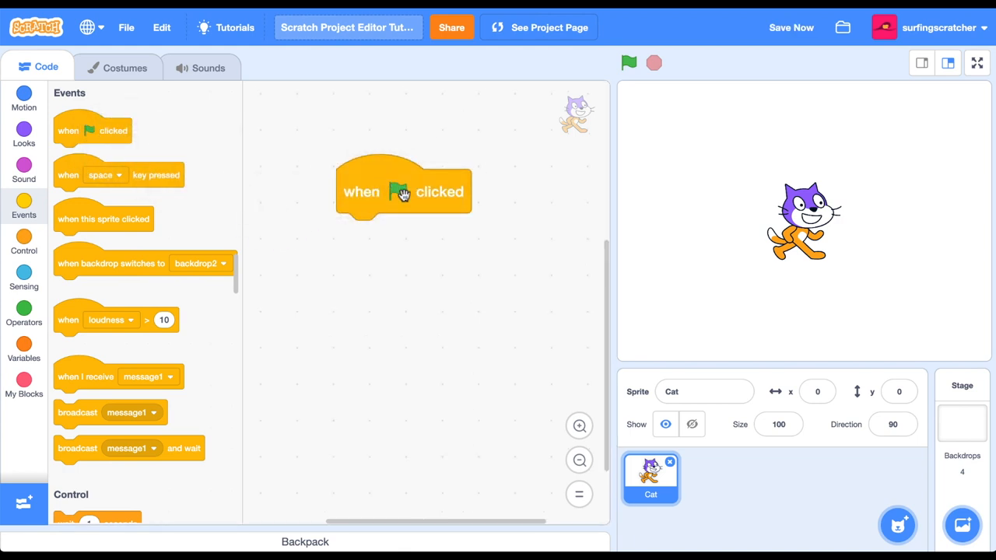
mouse_move(445, 235)
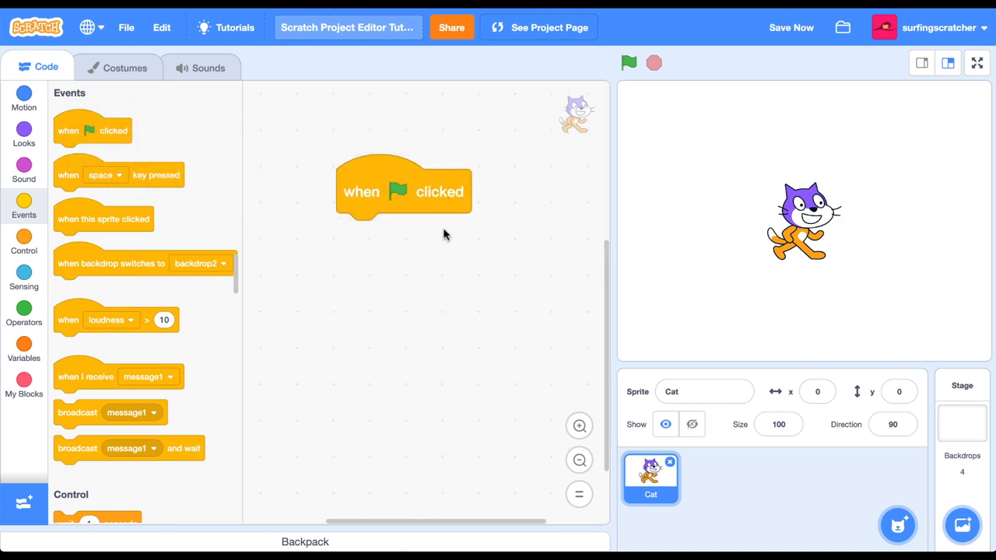
mouse_move(415, 279)
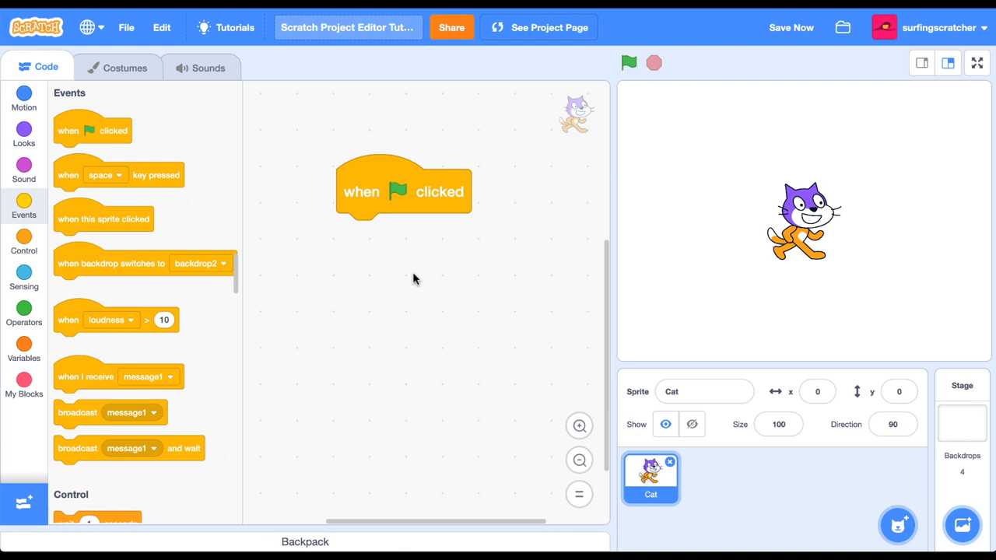
mouse_move(401, 294)
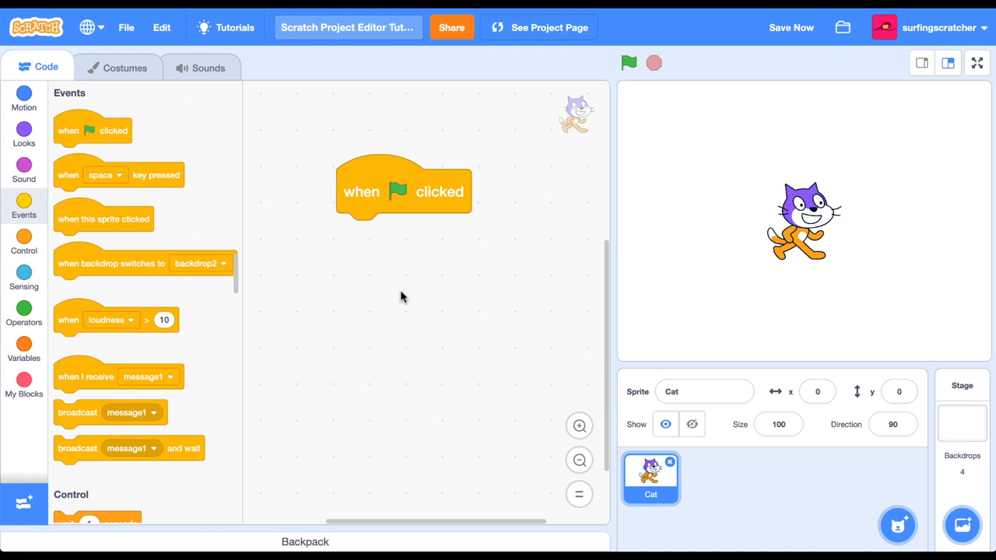
mouse_move(361, 210)
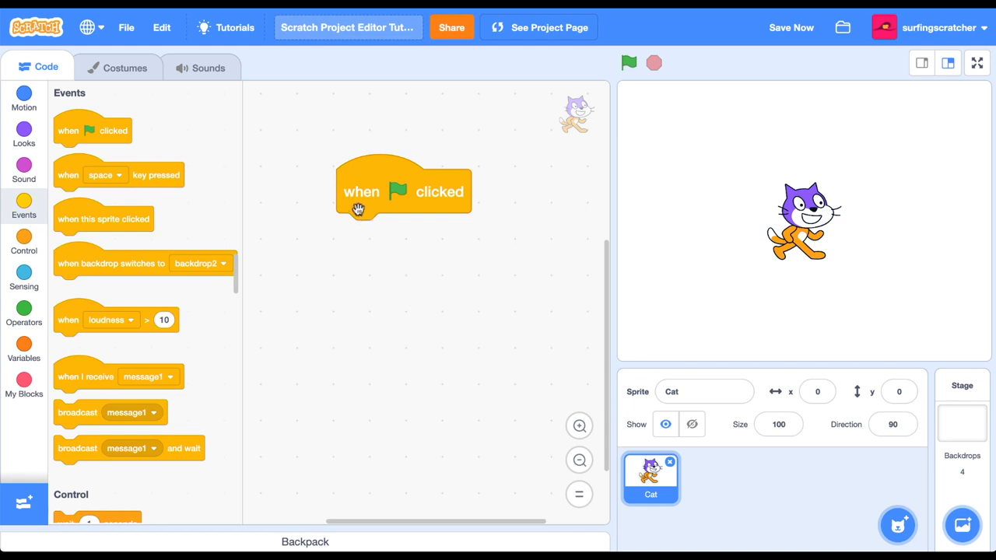
mouse_move(347, 162)
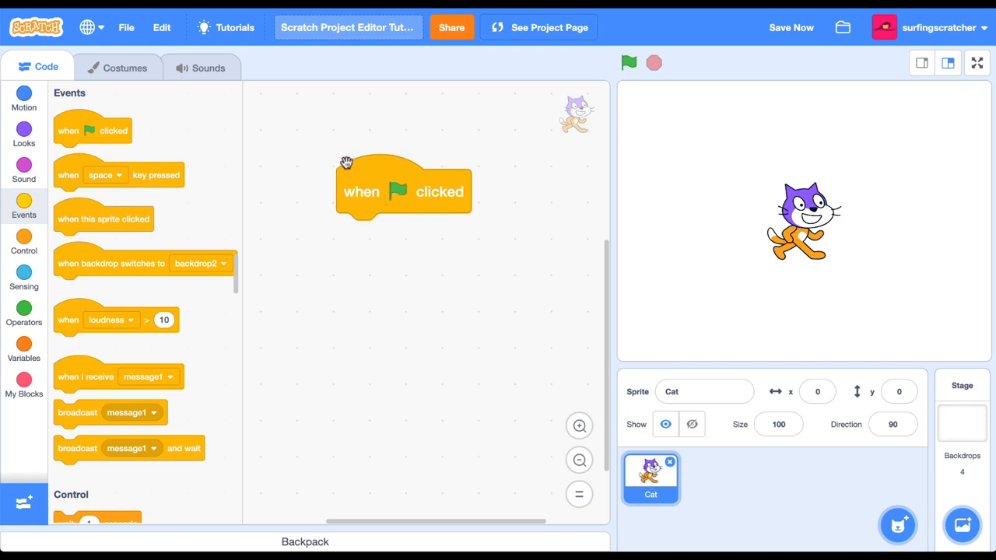
mouse_move(390, 169)
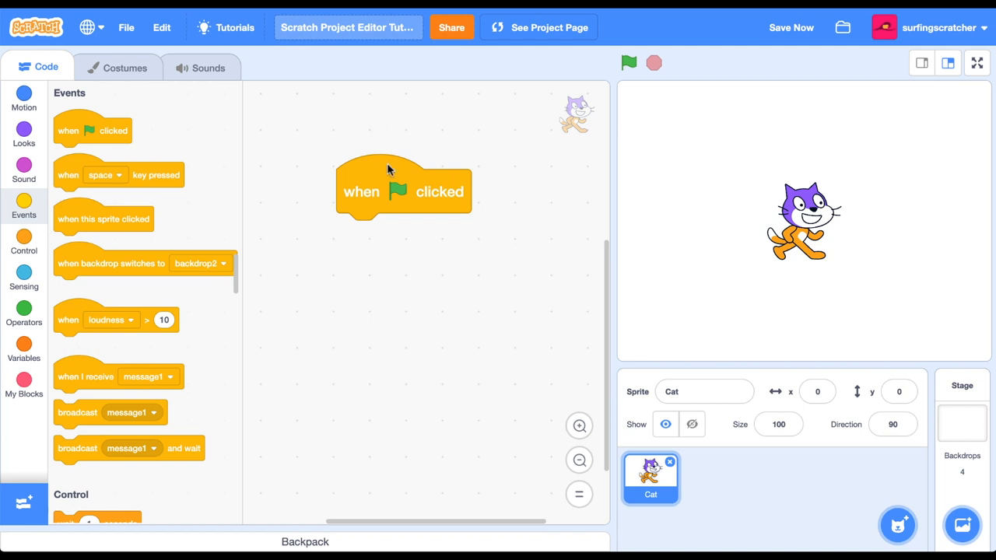
mouse_move(366, 218)
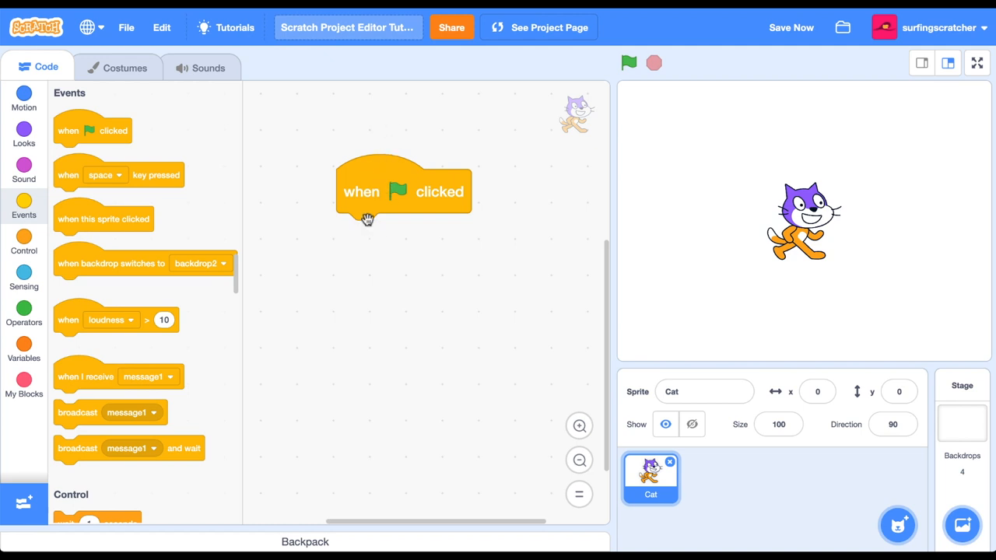
mouse_move(370, 309)
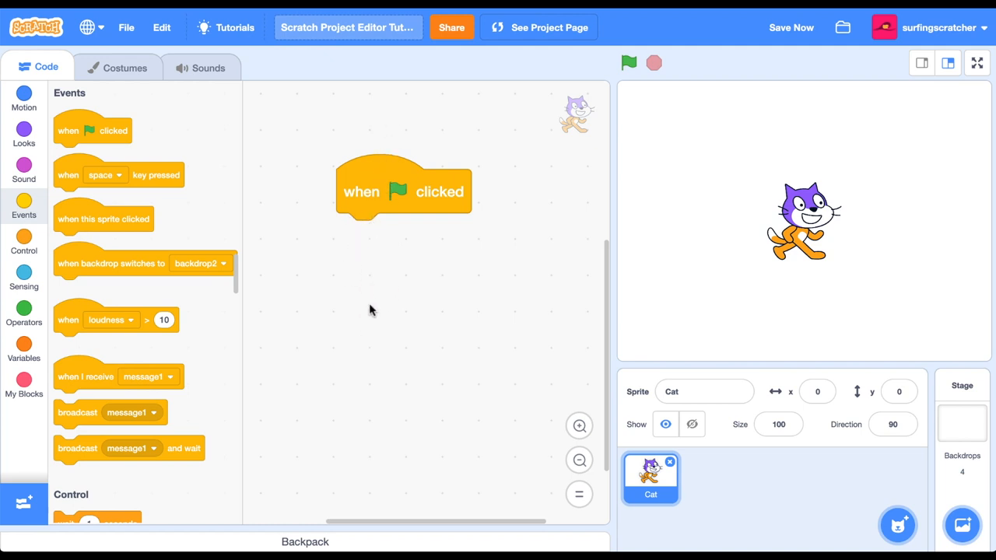
mouse_move(25, 109)
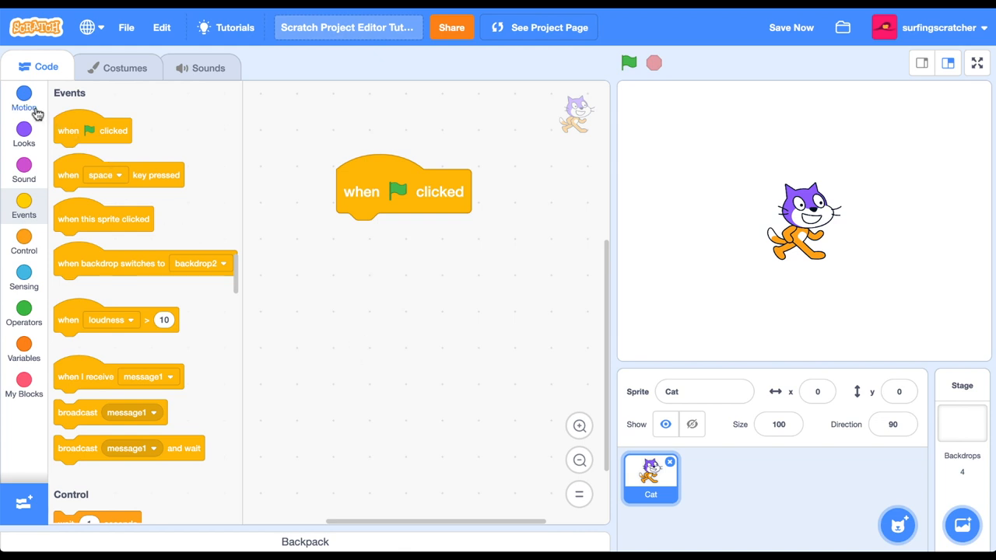
mouse_move(399, 228)
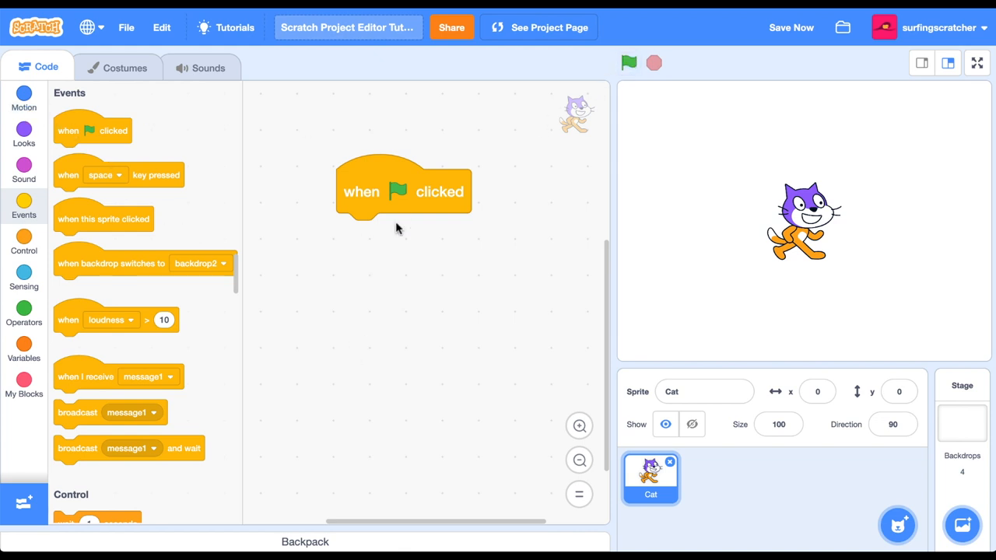
Attach move 10 steps and turn 15 degrees under the green-flag hat and run the script
left_click(25, 101)
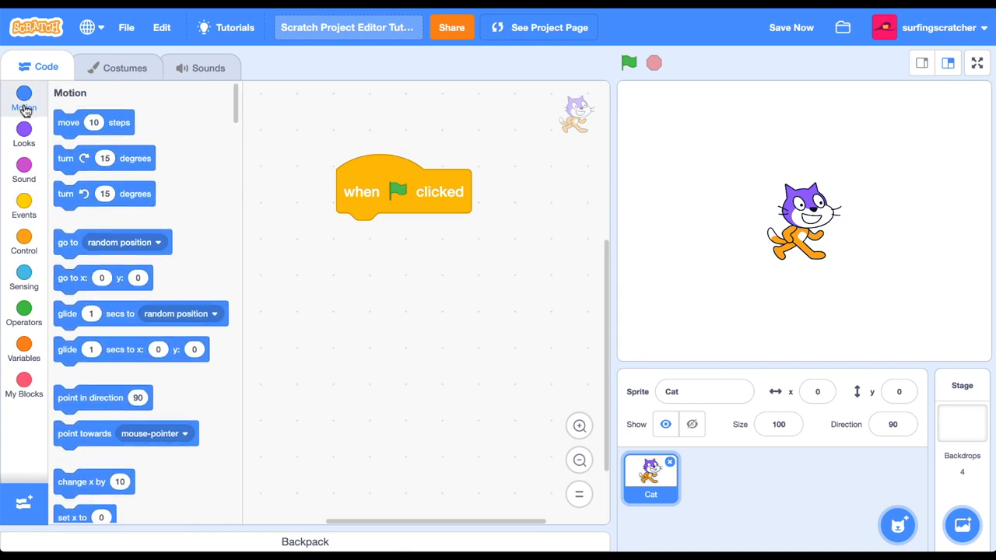
left_click_drag(94, 121, 361, 303)
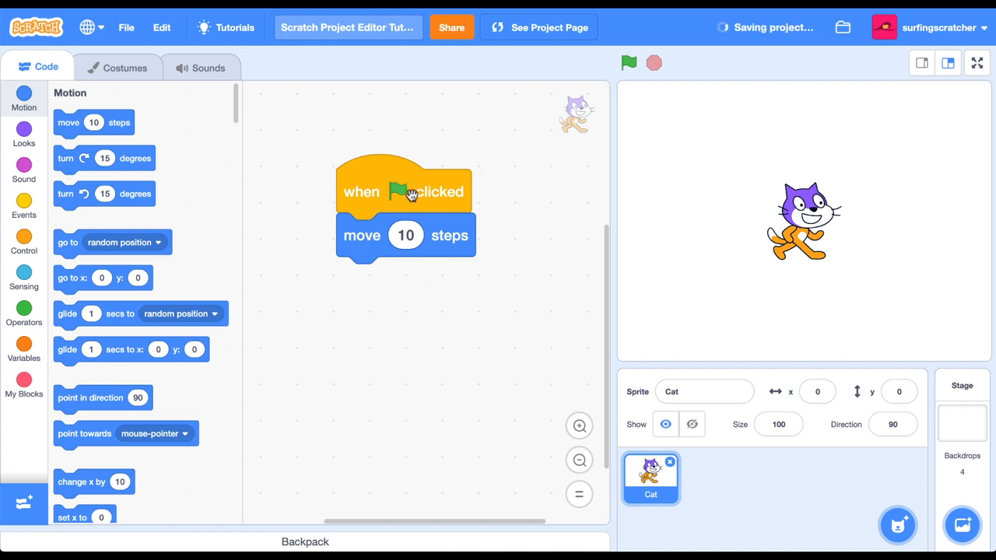
left_click(629, 62)
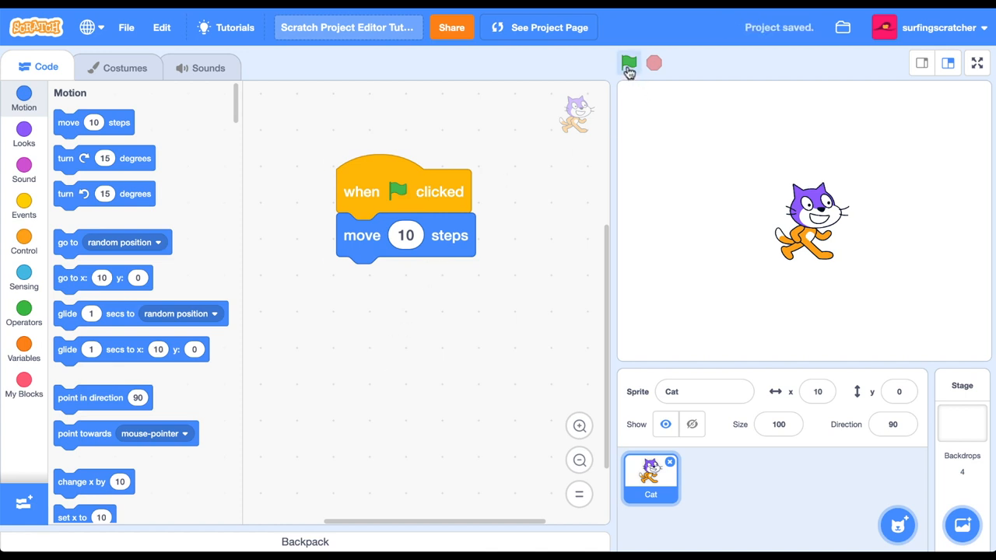
left_click(631, 61)
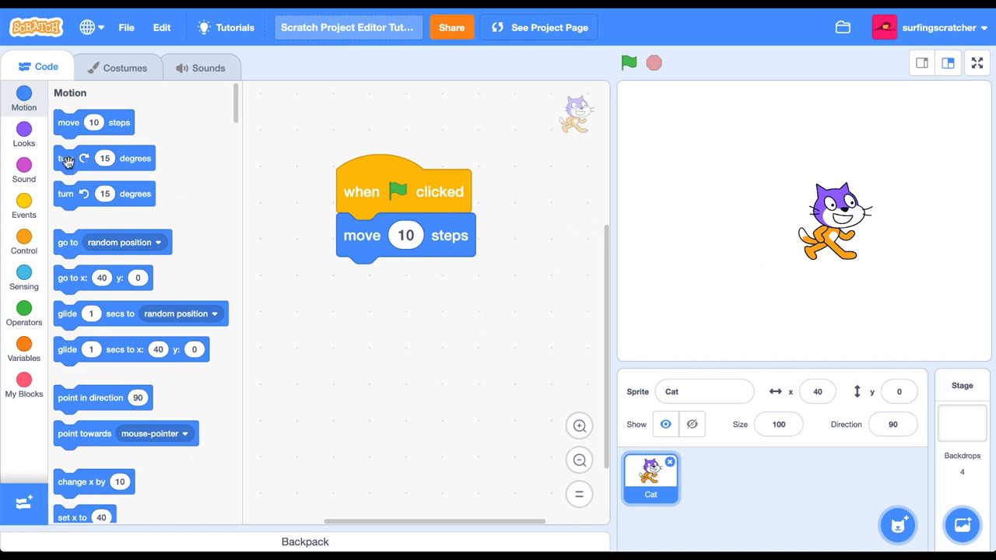
left_click_drag(78, 159, 358, 278)
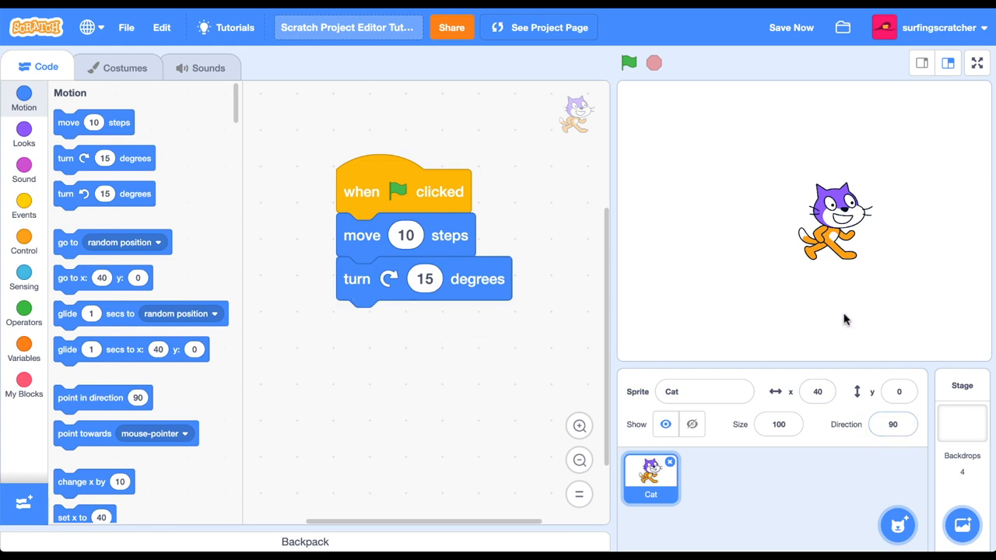
left_click(629, 62)
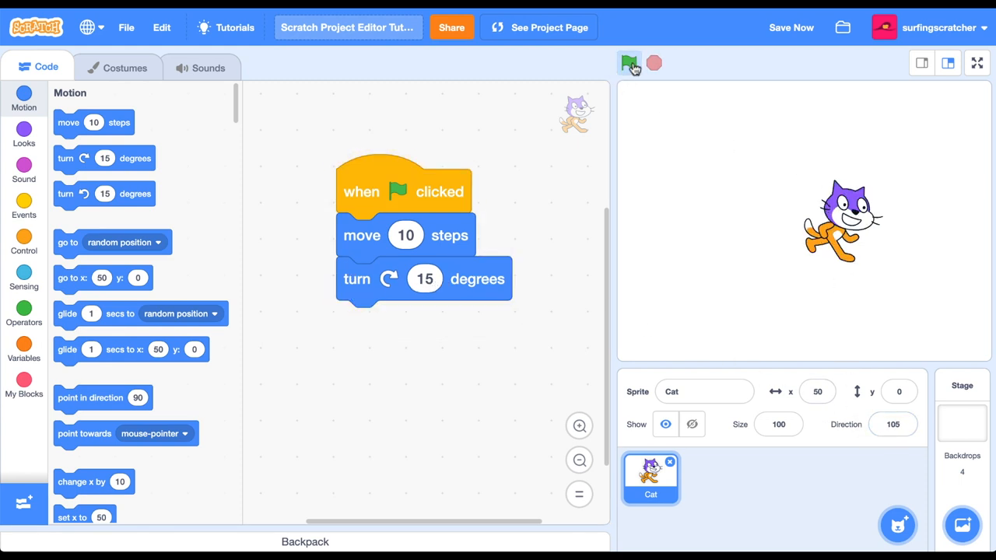
left_click(627, 62)
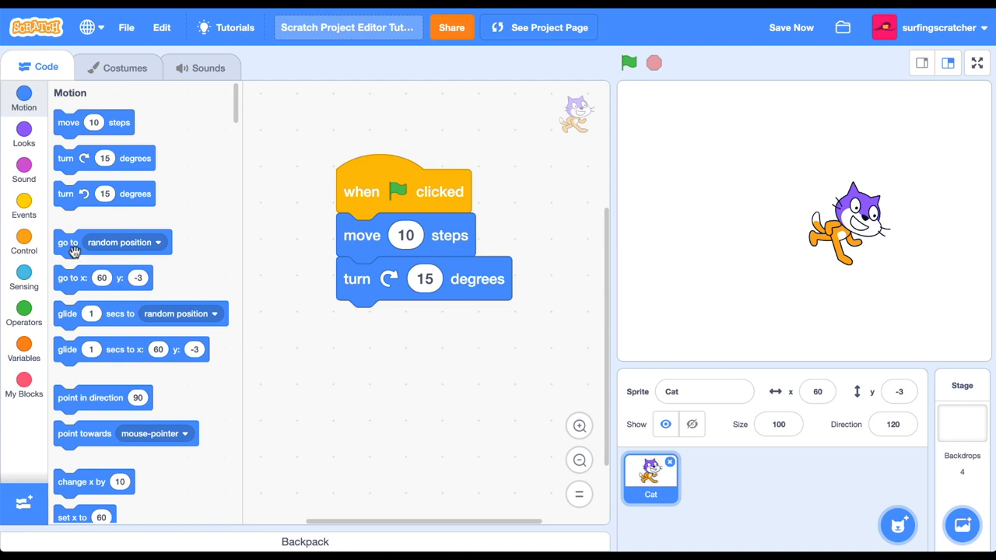
Add go to random position at the script's end and run it again
left_click_drag(68, 243, 361, 322)
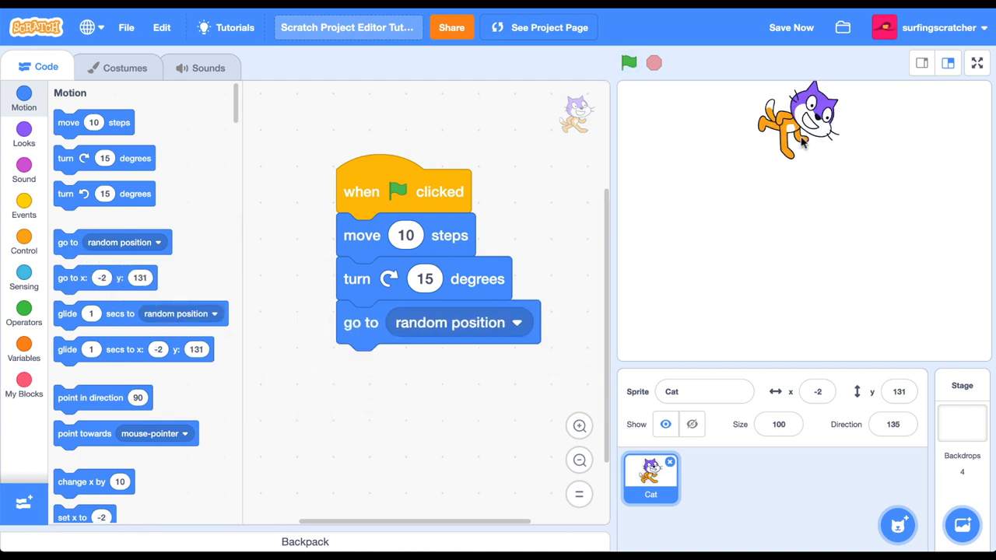
left_click(631, 62)
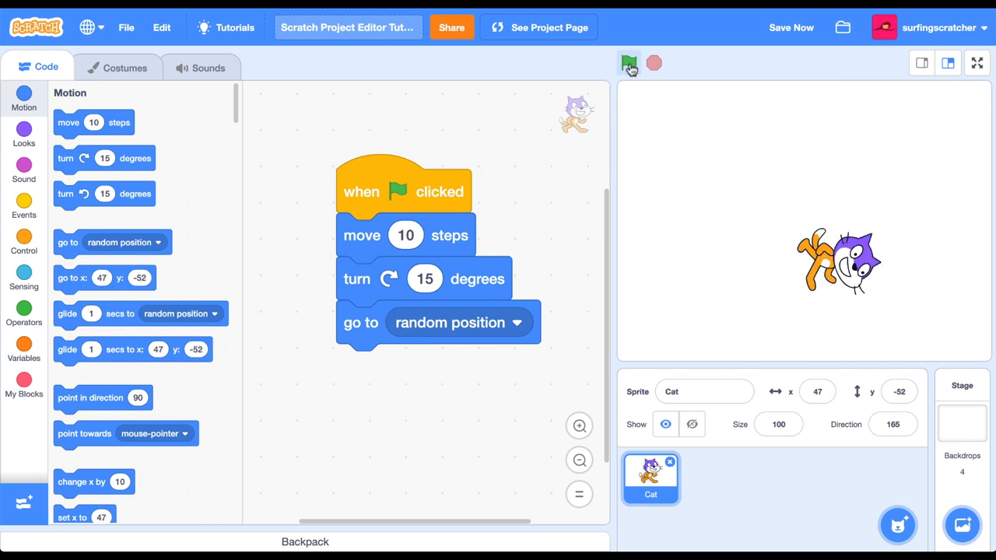
left_click(626, 62)
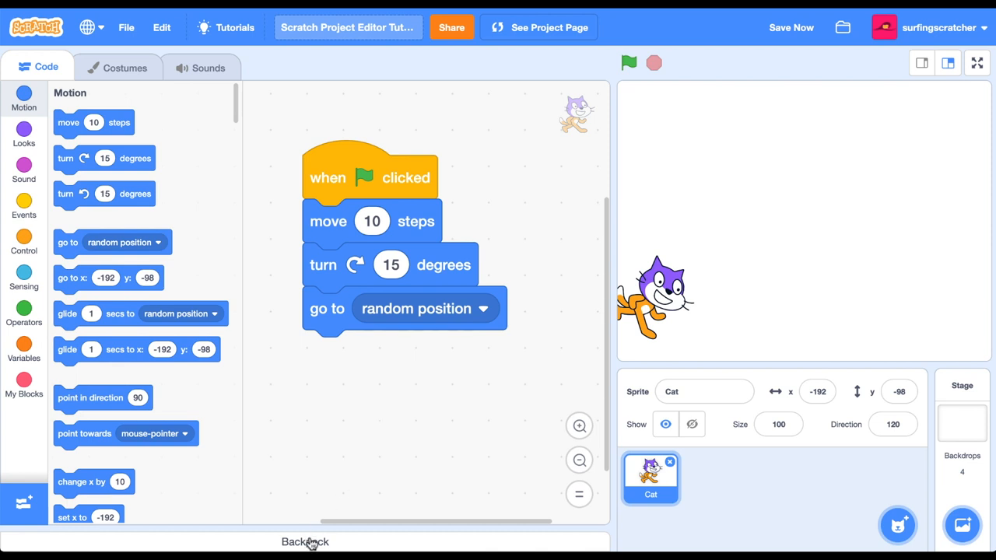
Expand the Backpack bar, revealing its three saved script items
left_click(312, 542)
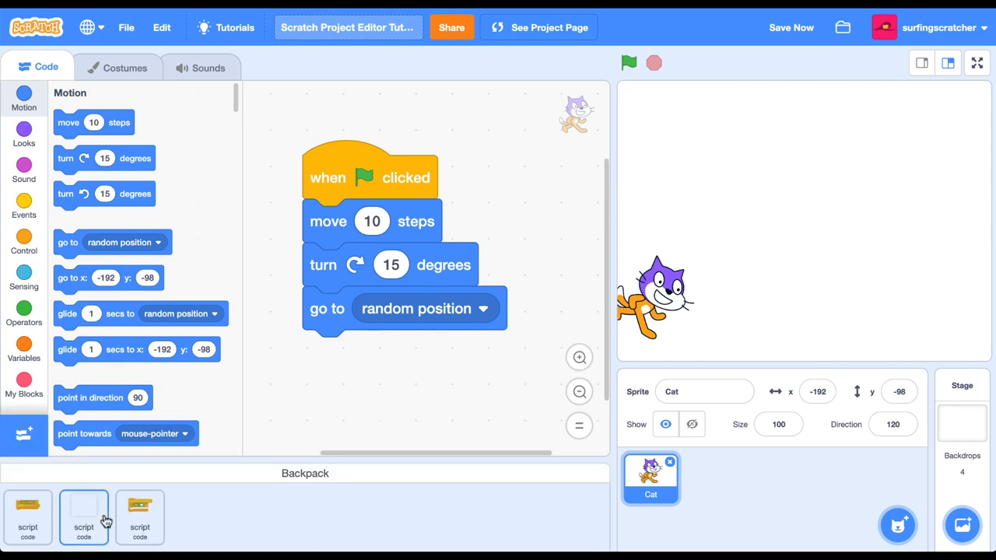
mouse_move(78, 526)
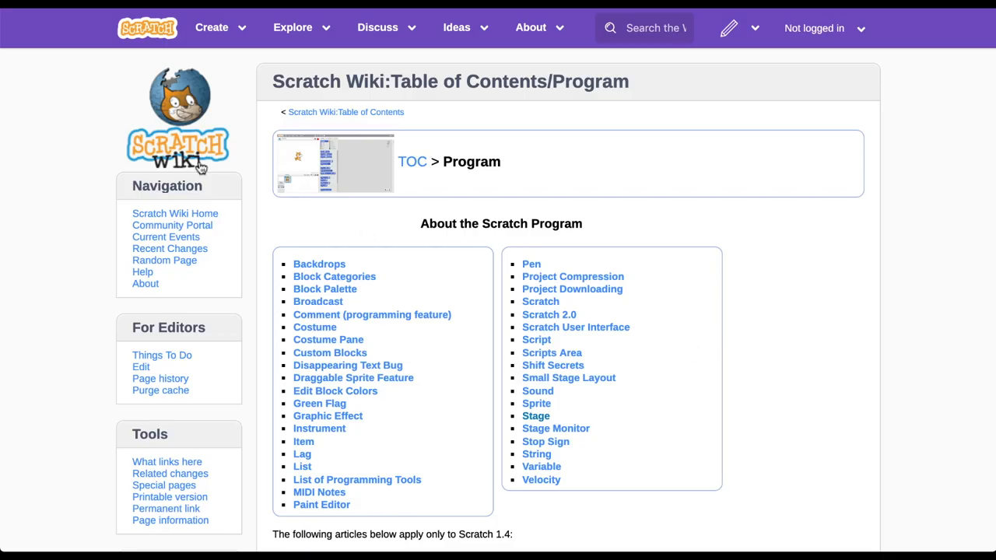
mouse_move(617, 249)
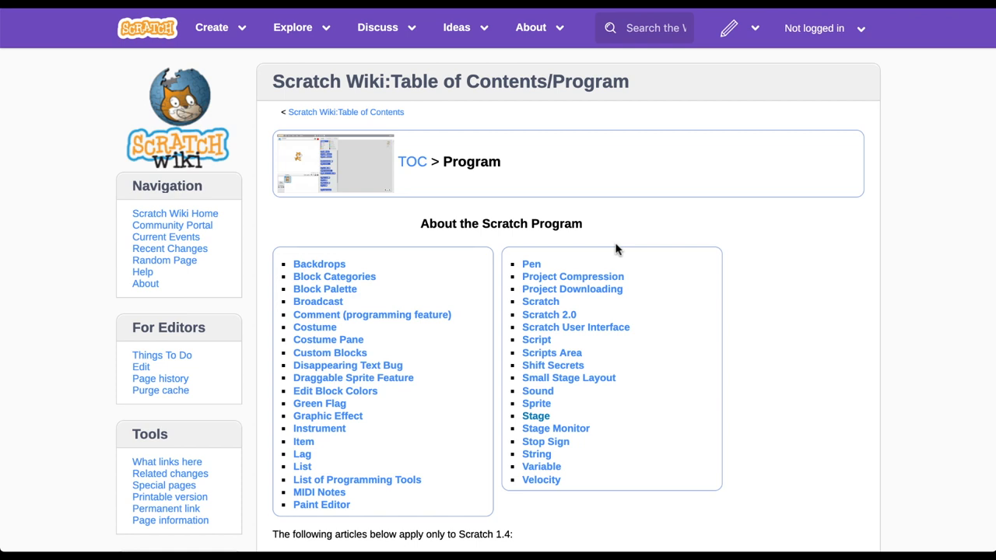
mouse_move(536, 418)
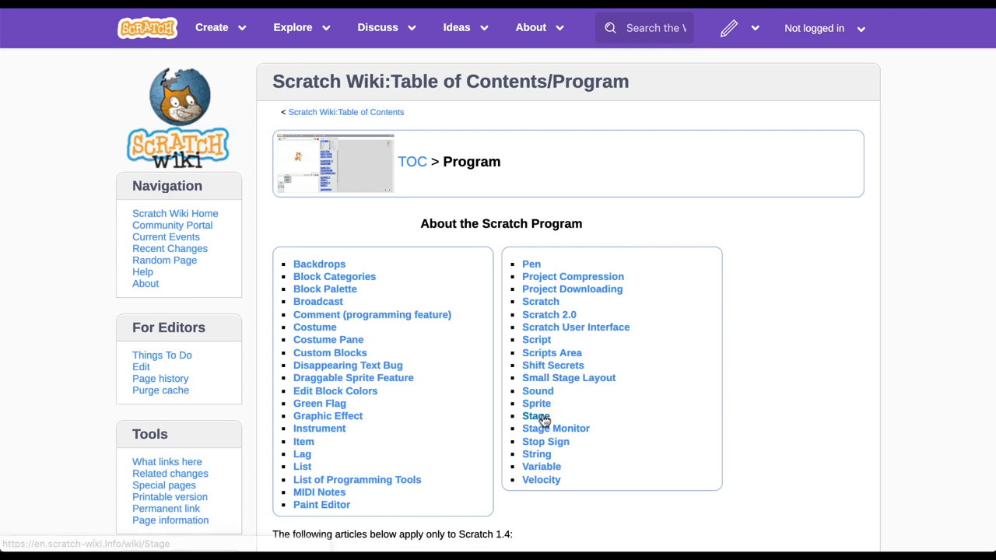
Follow the Stage link from the Program table of contents and read down the article
left_click(533, 416)
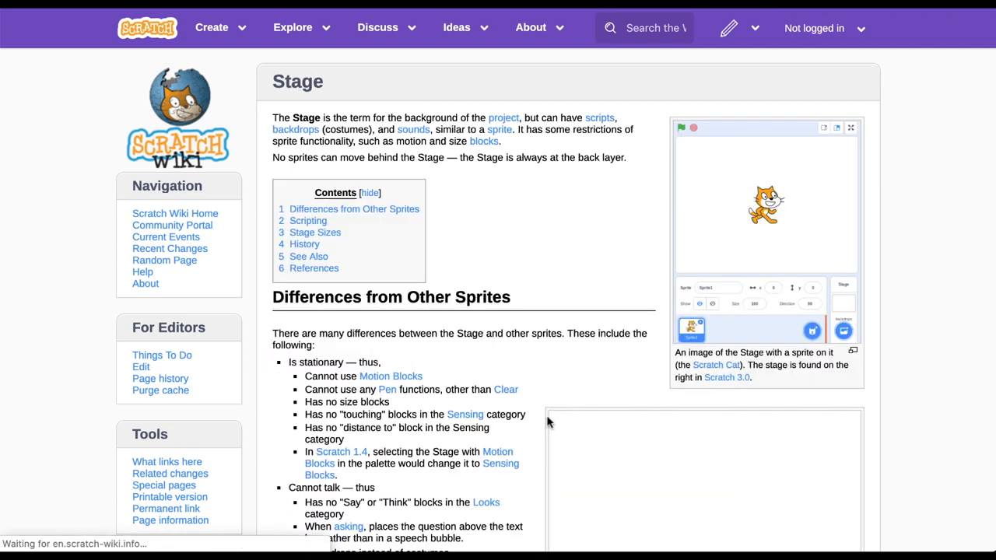
scroll("down", 3)
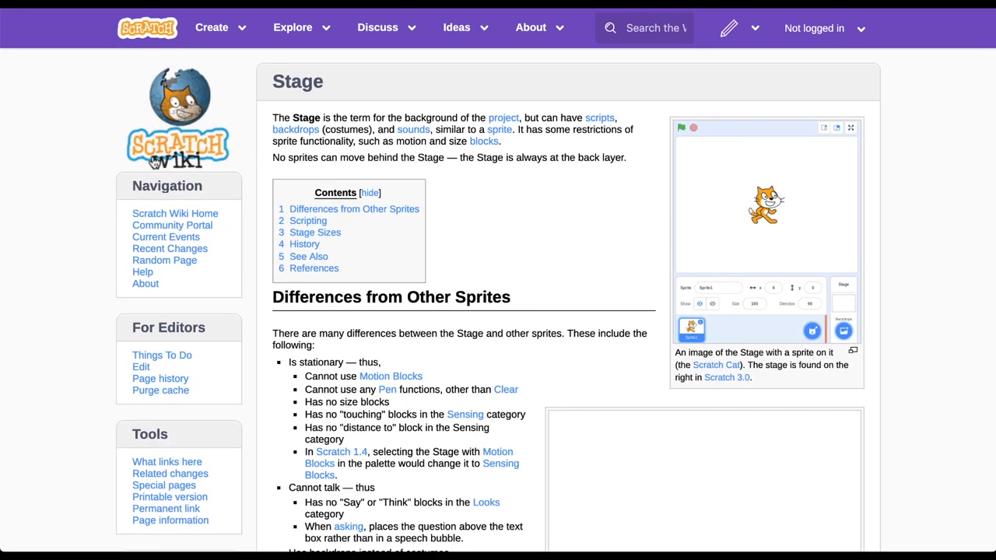
mouse_move(86, 186)
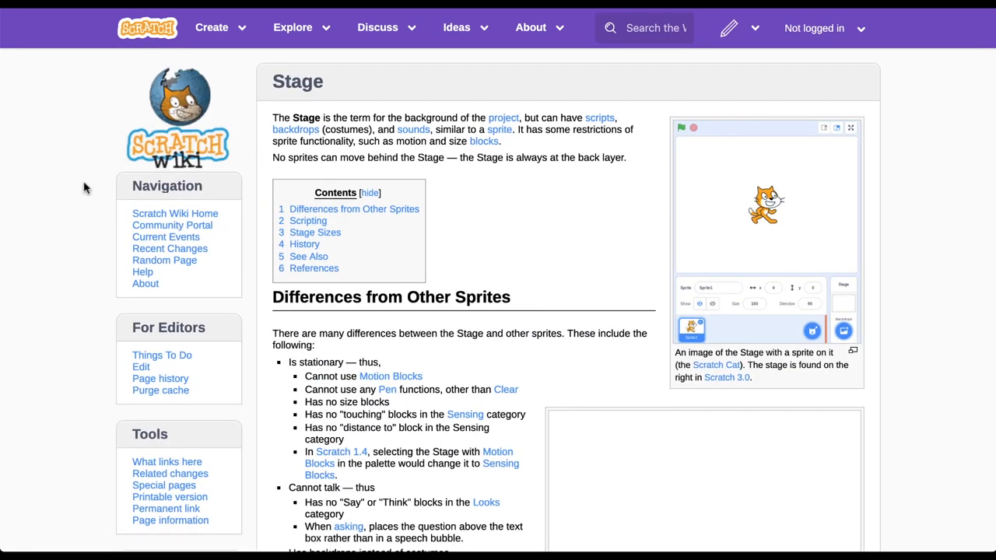